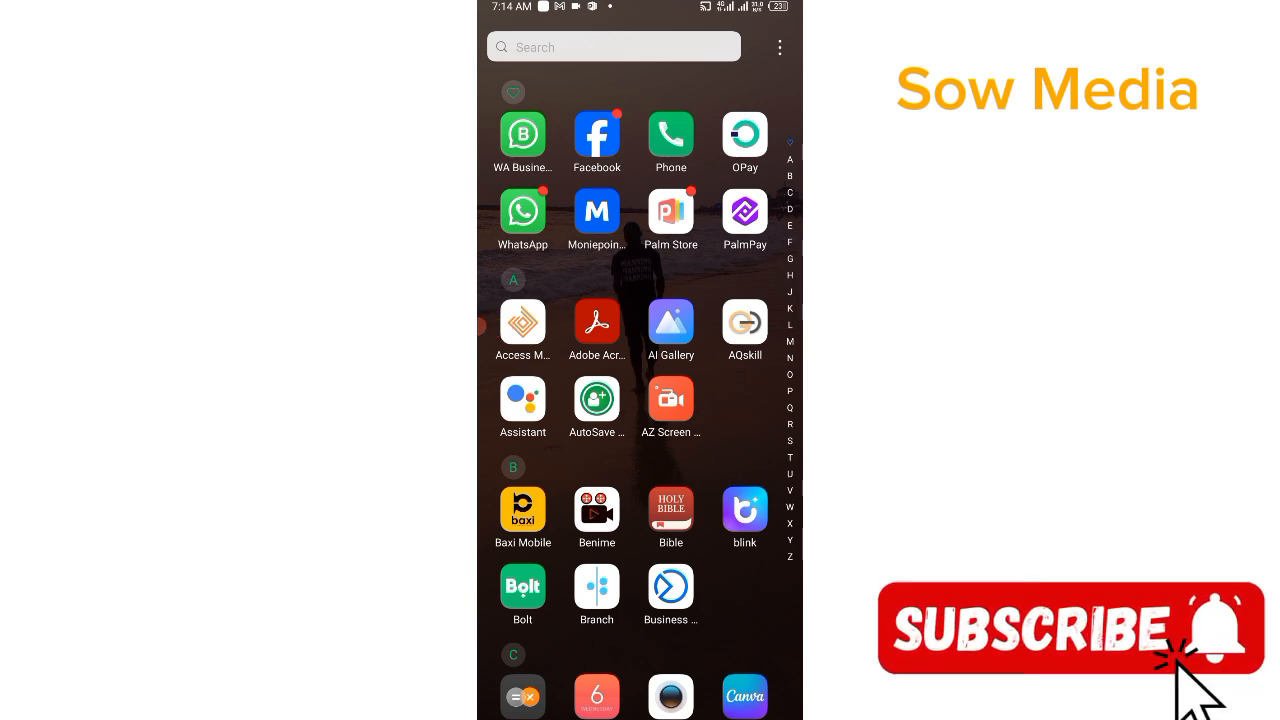
# Step: Scroll the app drawer down to the C section where Chrome appears
pyautogui.scroll(-3)
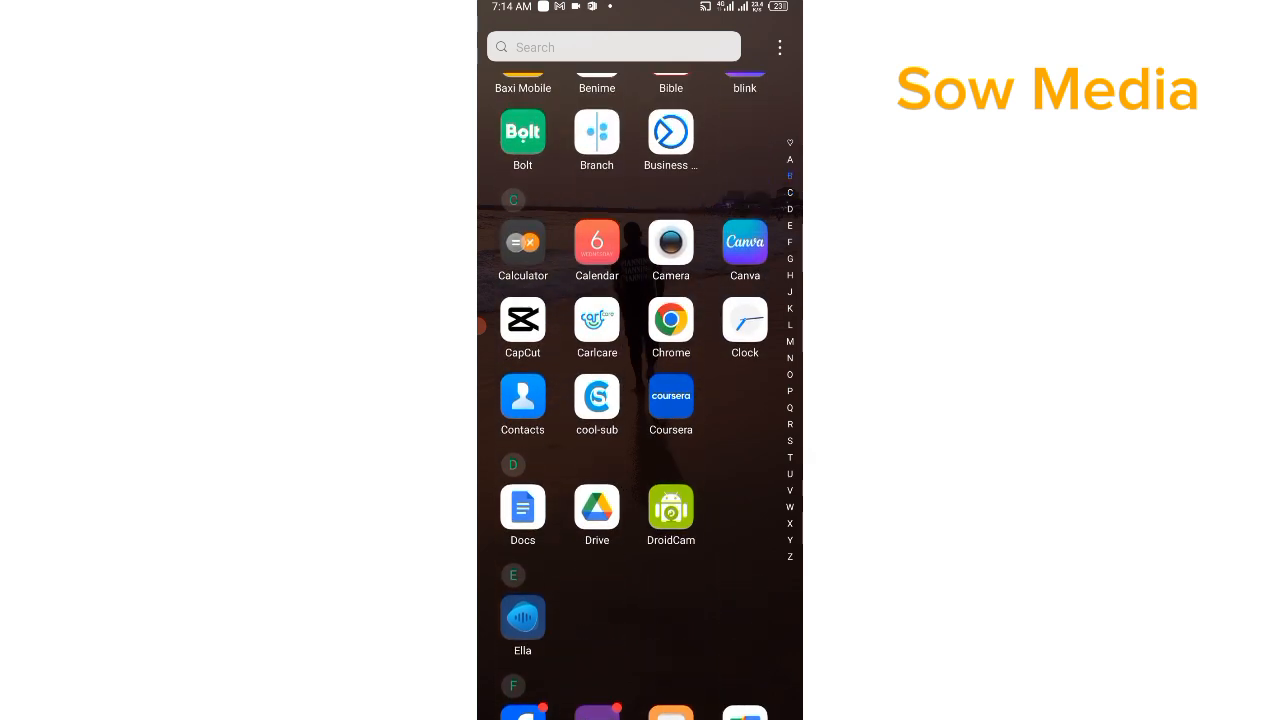
# Step: Launch Chrome and search Google for 'a good studio background with fancy'
pyautogui.click(671, 319)
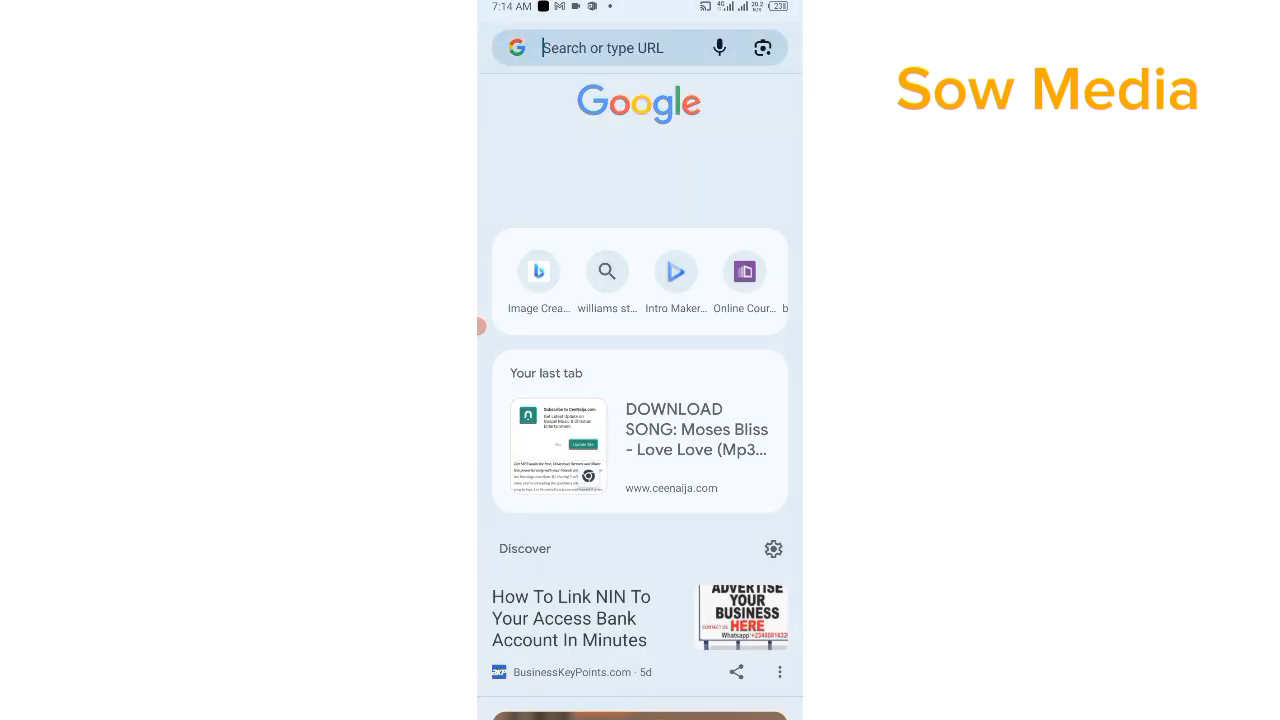
pyautogui.click(600, 48)
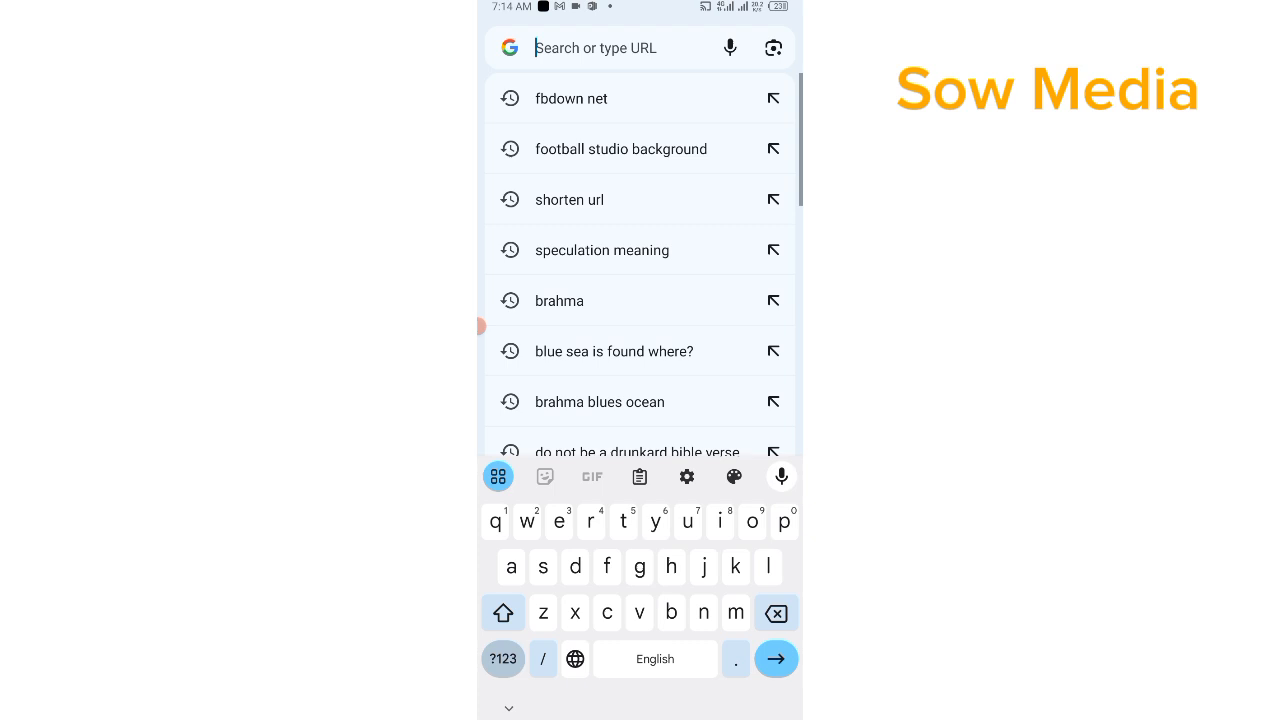
pyautogui.write('a good studio')
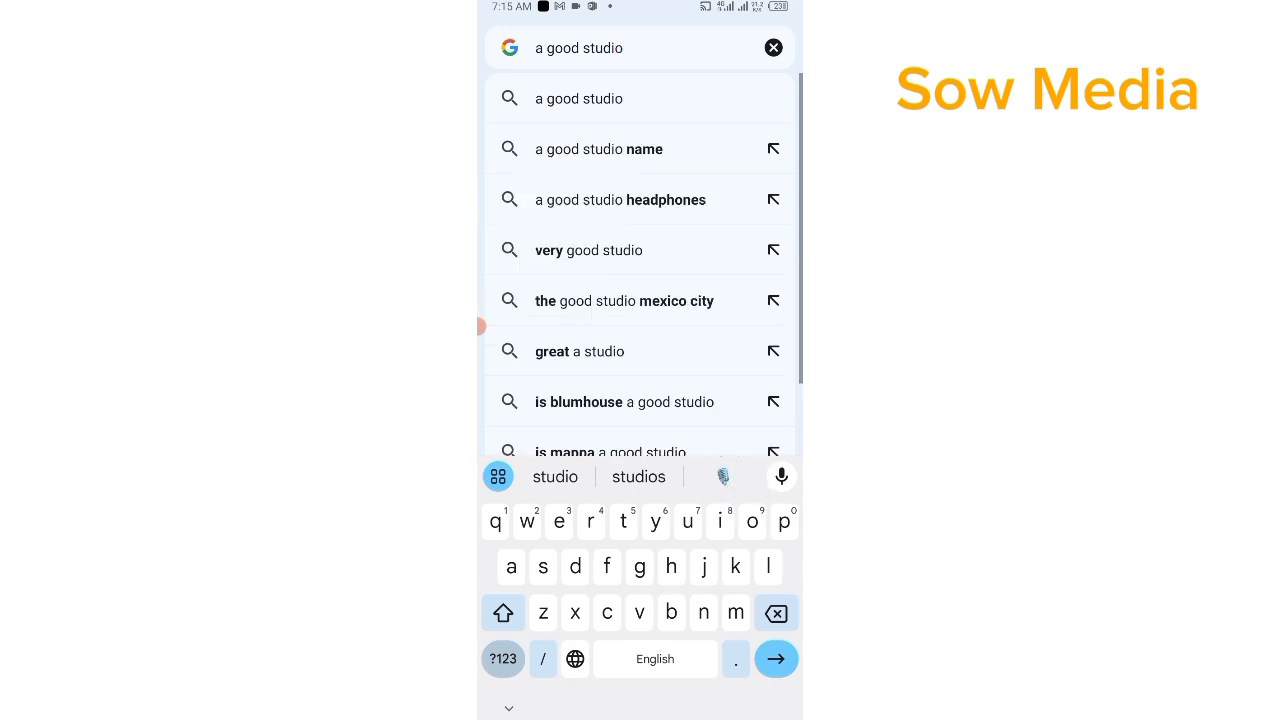
pyautogui.write('background')
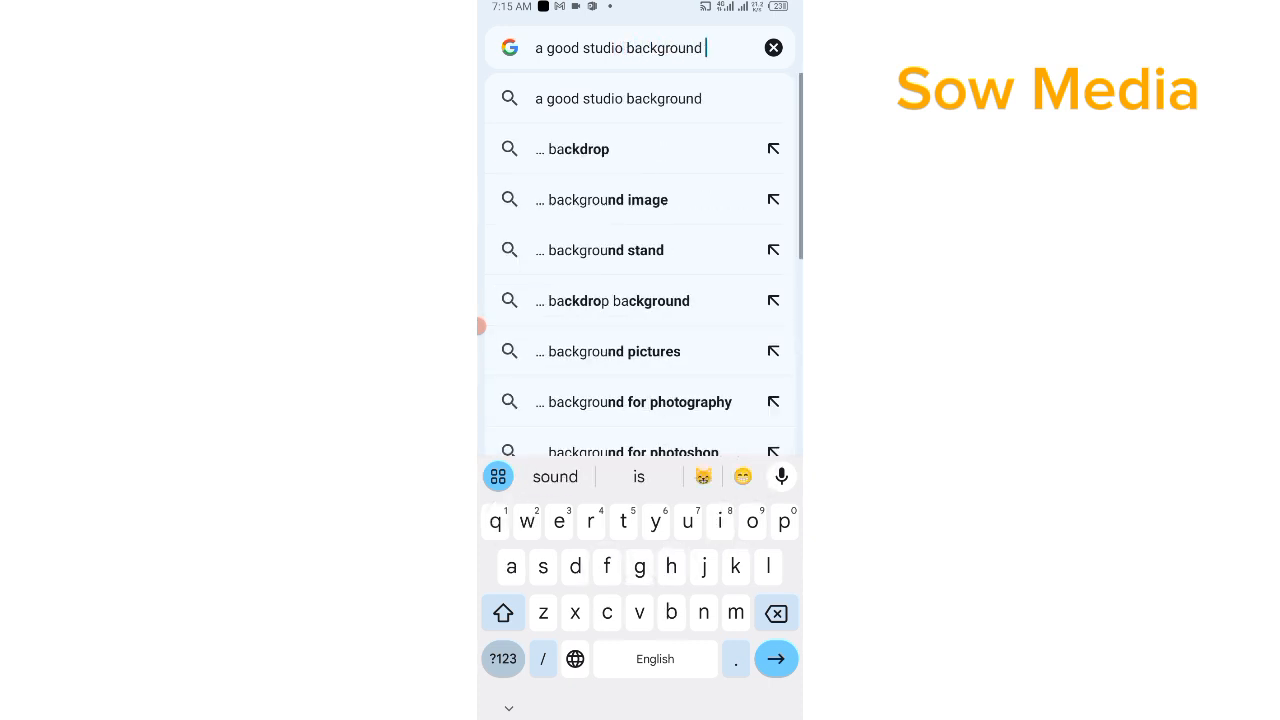
pyautogui.write('with')
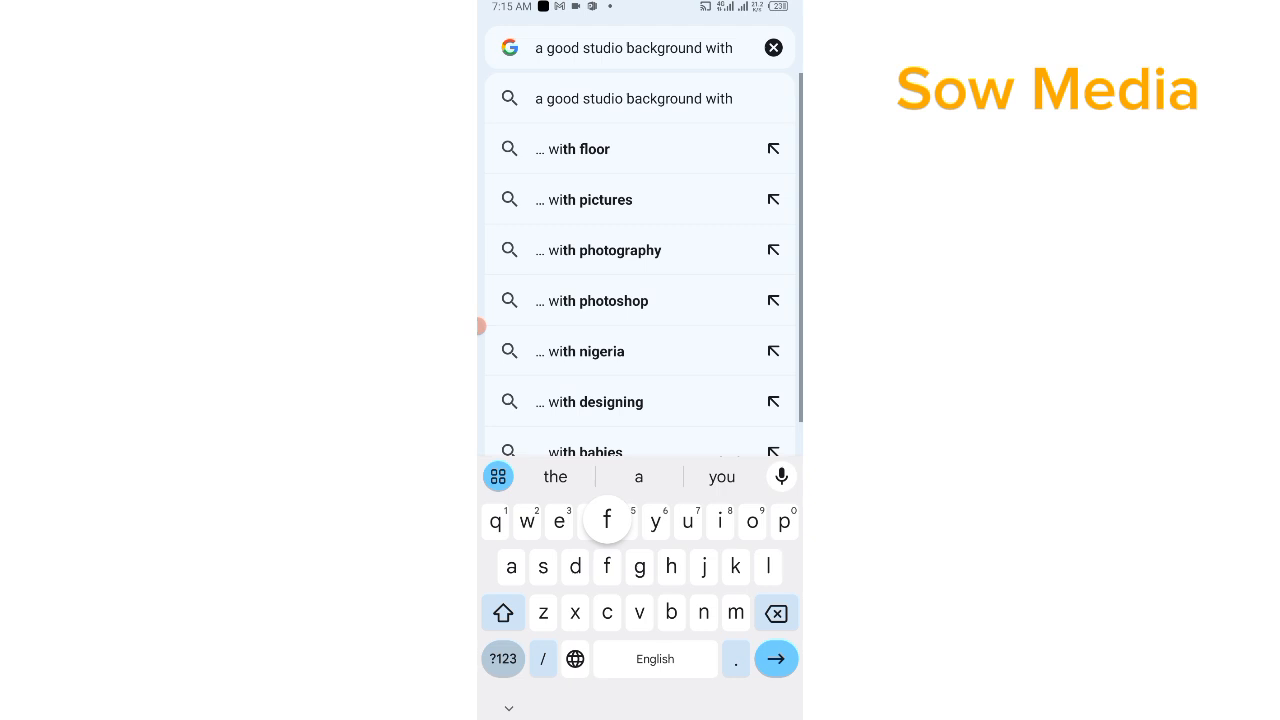
pyautogui.write('fancy')
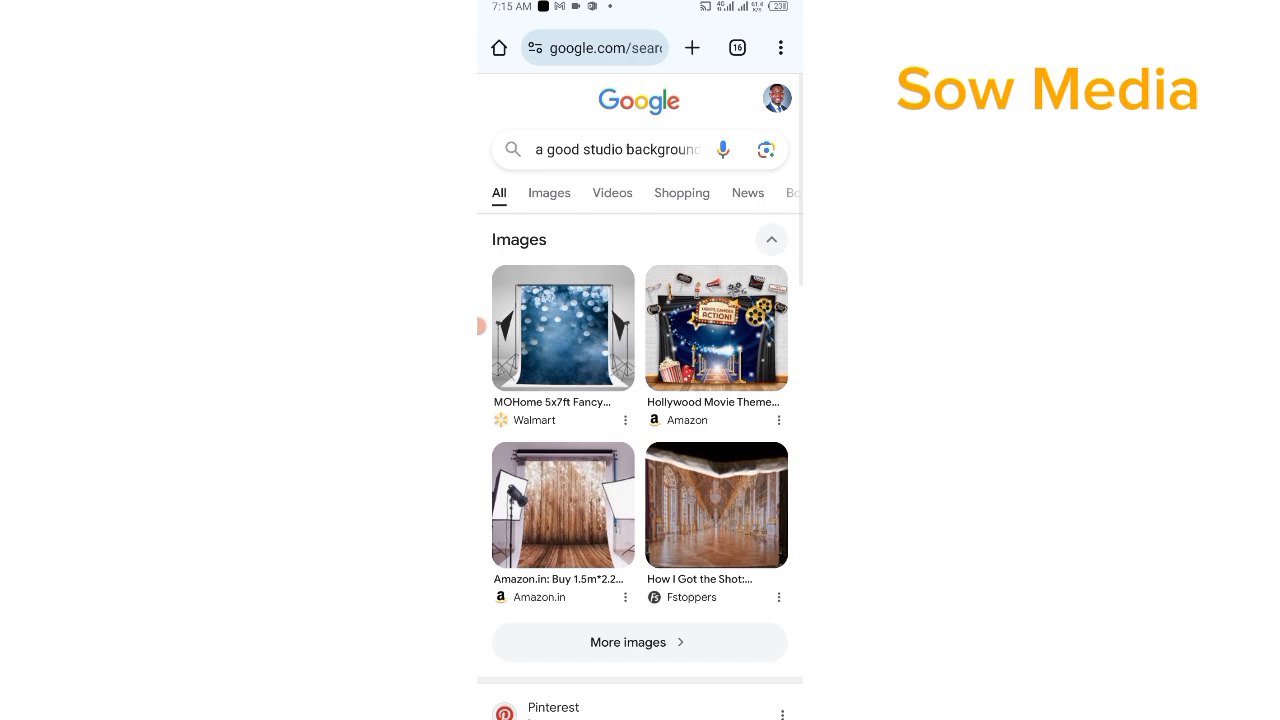
# Step: Scroll through the Google Images results for 'news studio background' newsroom backdrops
pyautogui.scroll(-3)
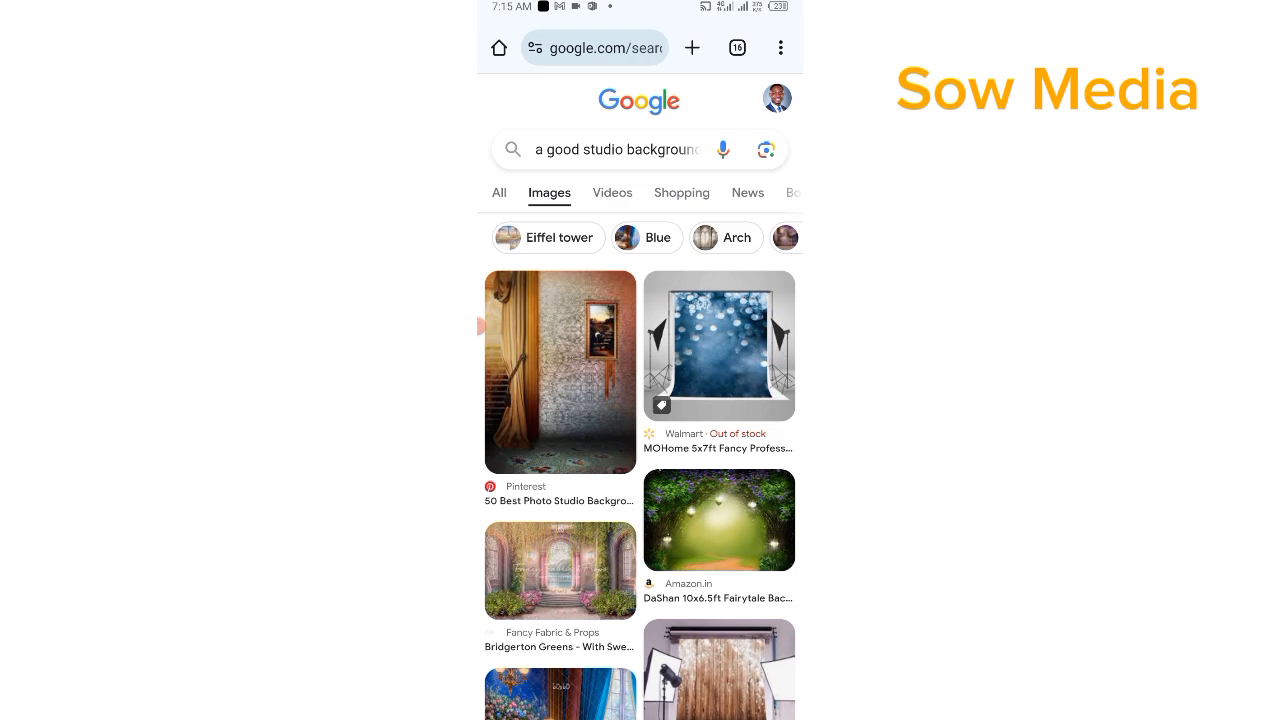
pyautogui.scroll(-3)
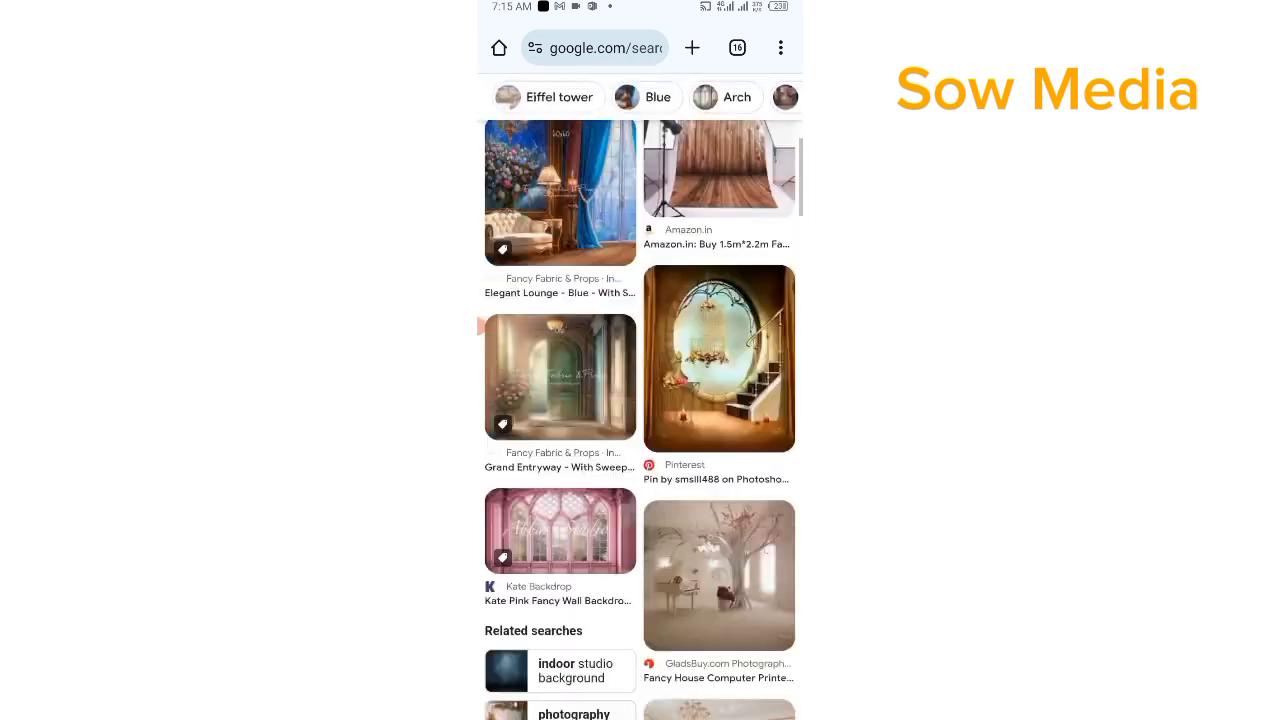
pyautogui.scroll(-3)
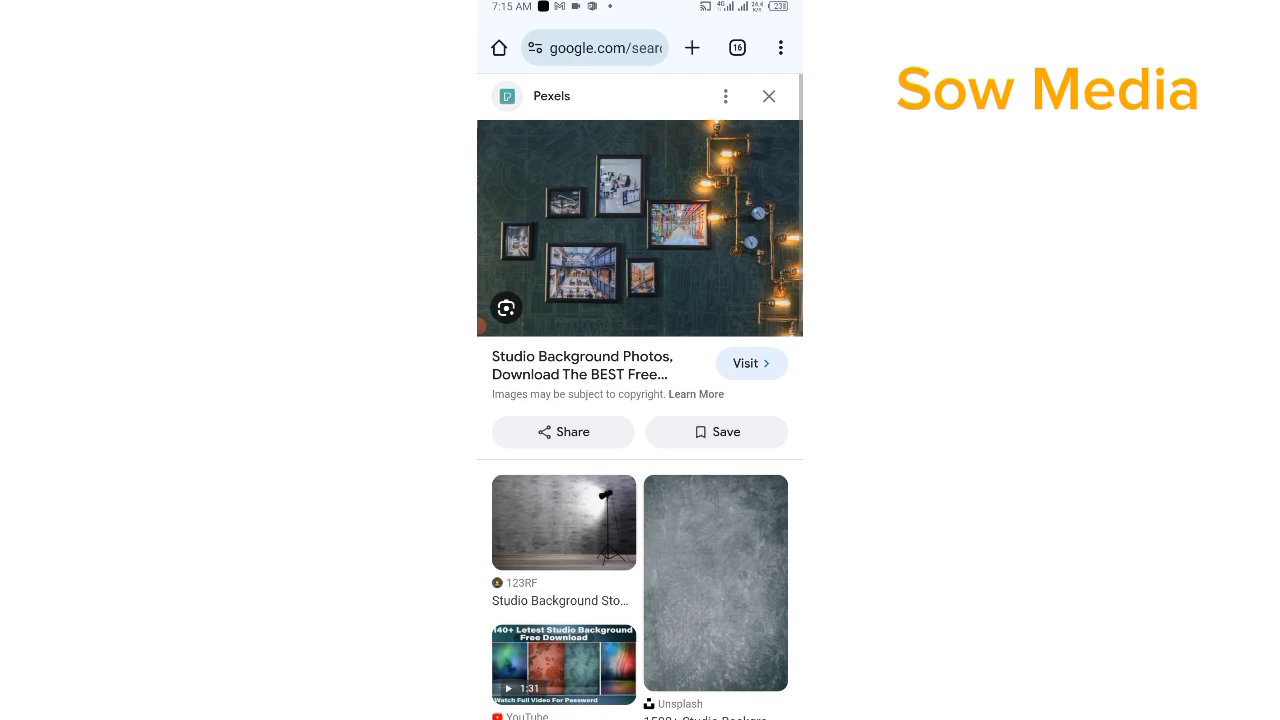
pyautogui.scroll(-3)
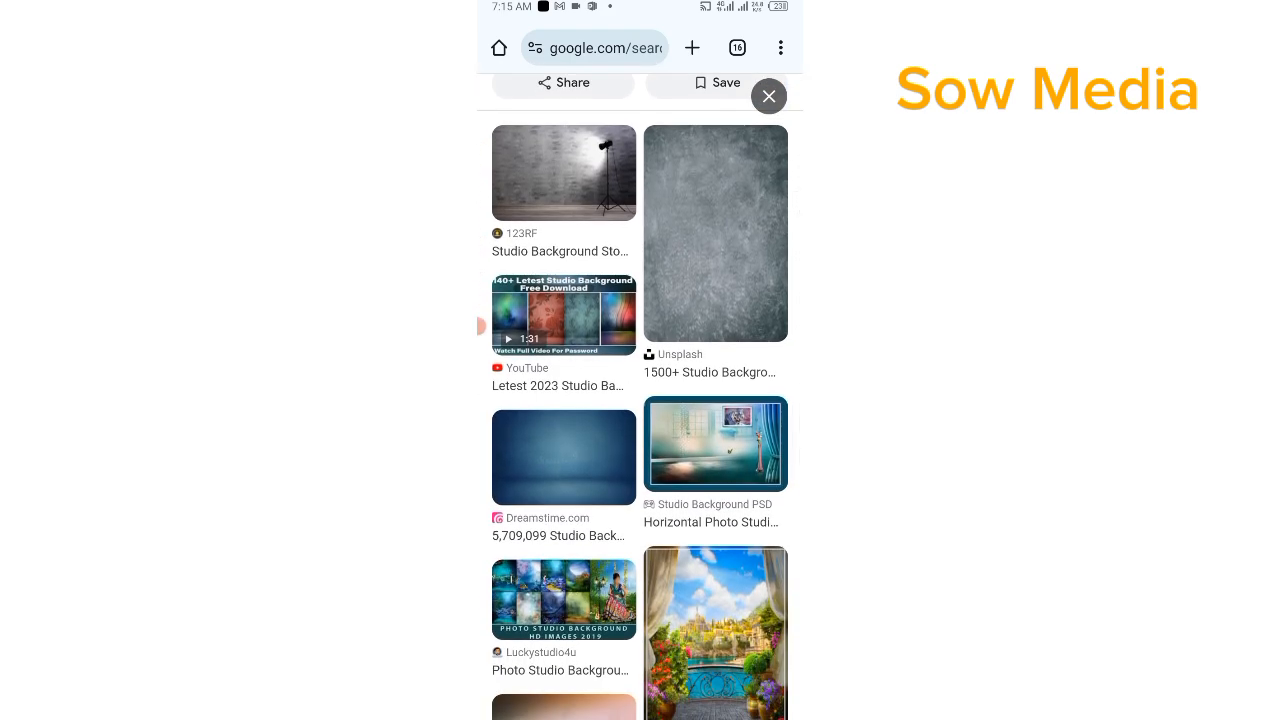
pyautogui.scroll(-3)
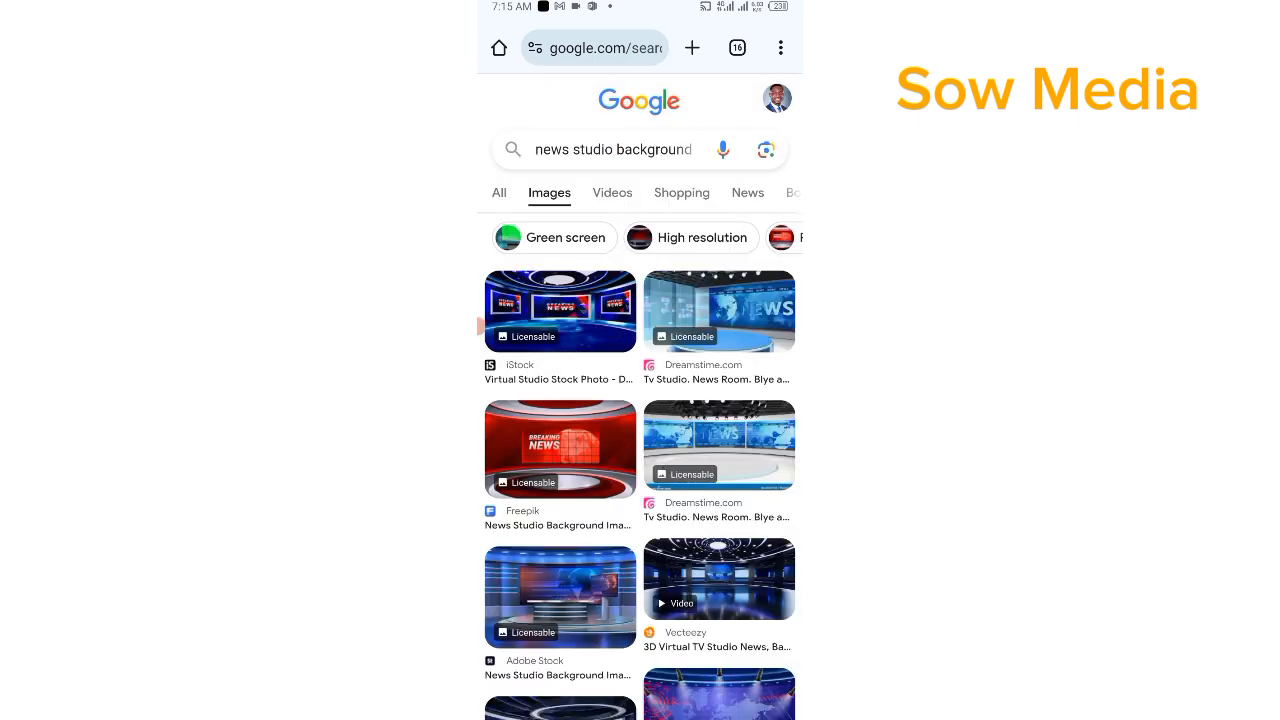
pyautogui.scroll(-3)
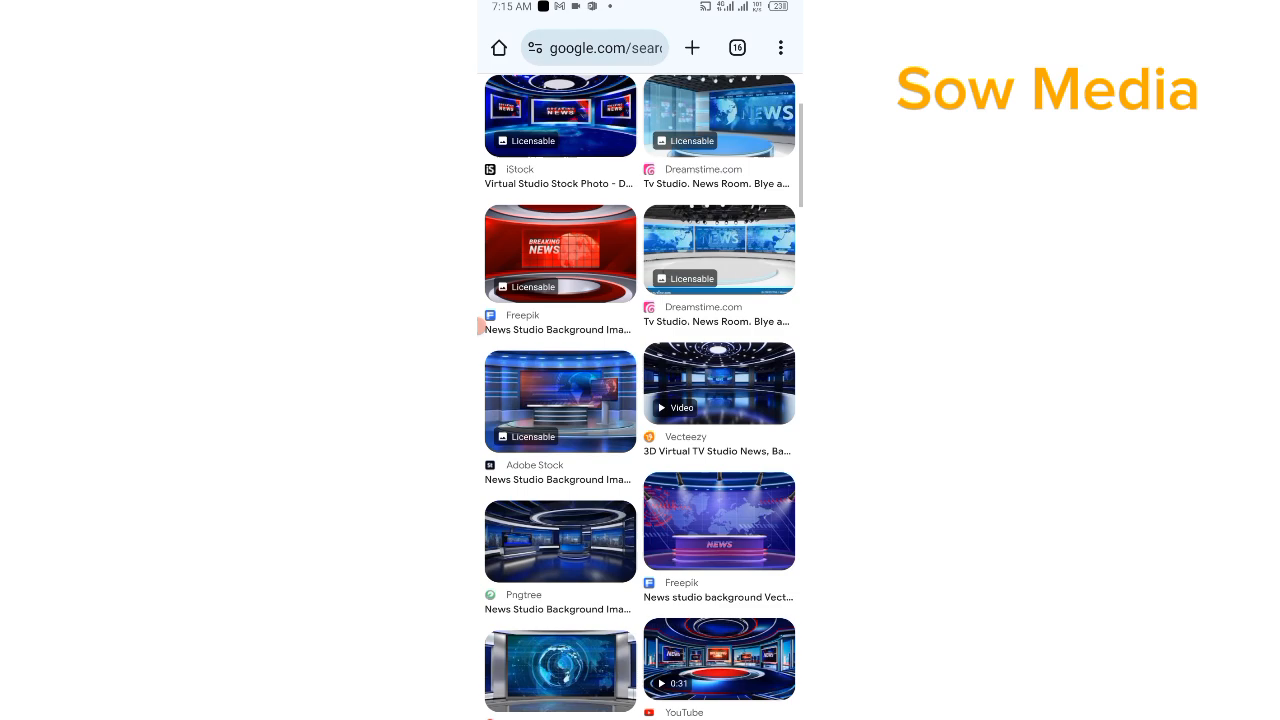
pyautogui.scroll(-3)
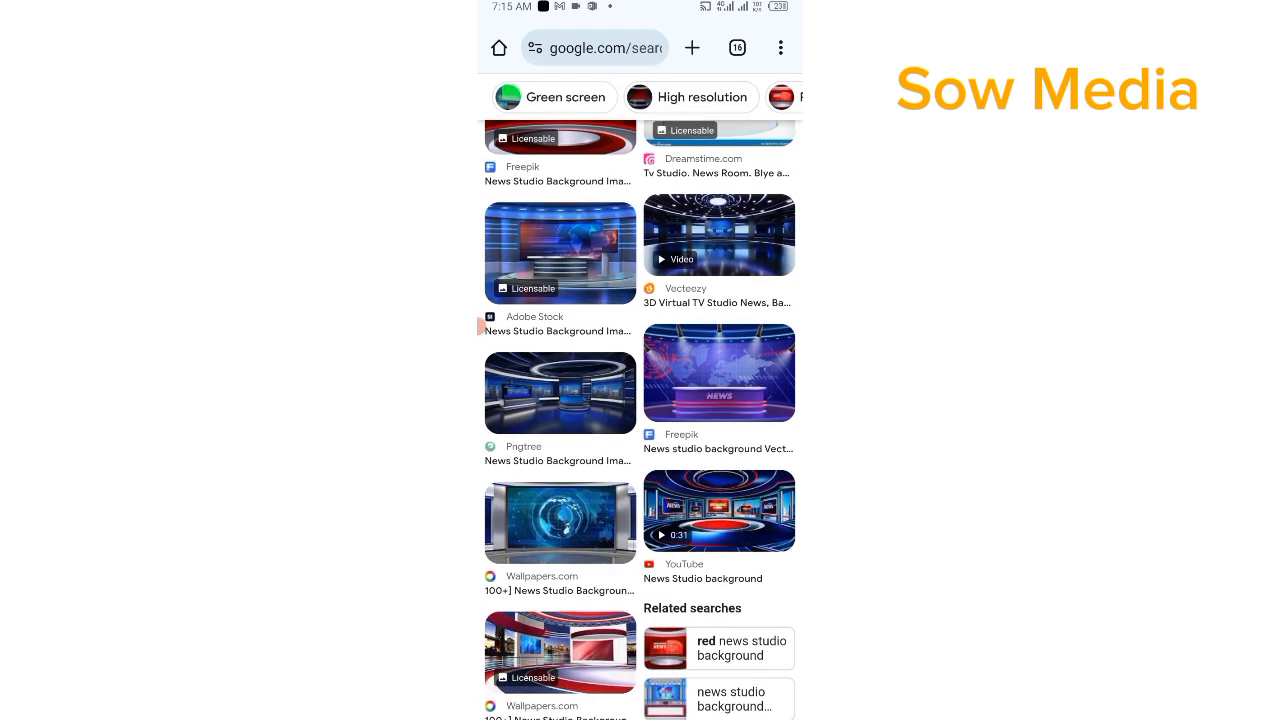
# Step: Download the news desk image with the world map
pyautogui.click(718, 373)
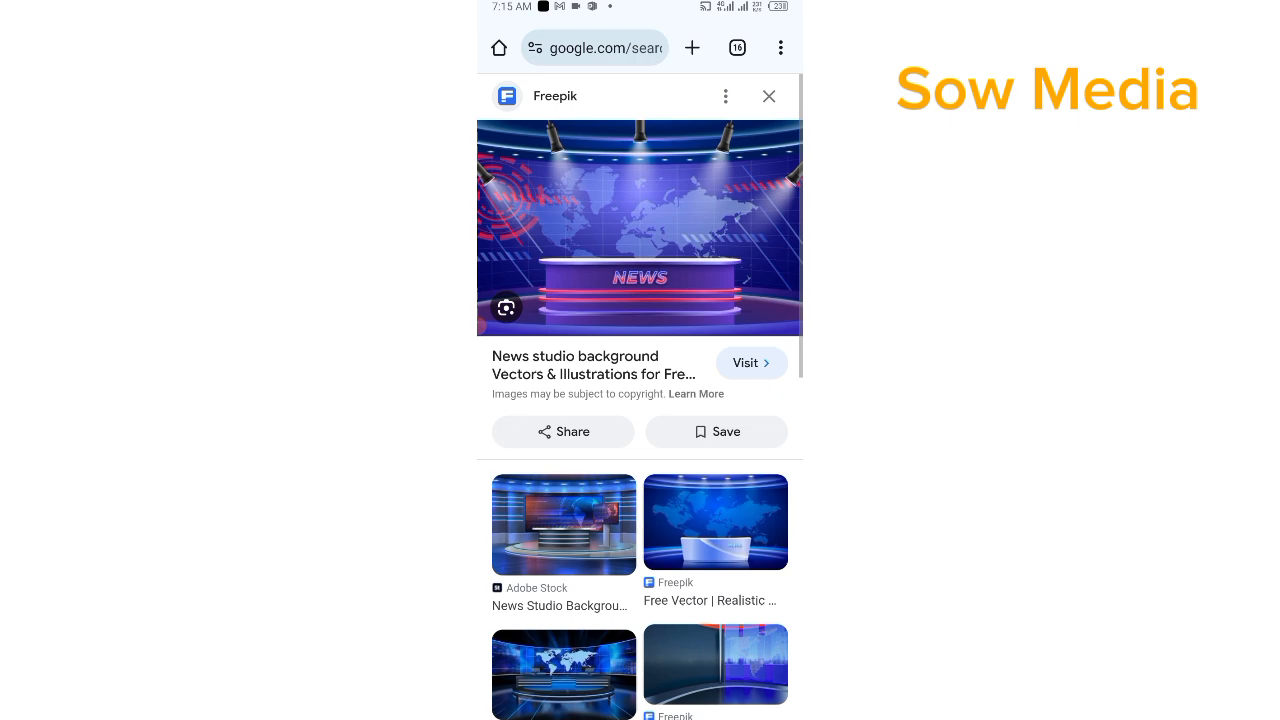
pyautogui.click(640, 228)
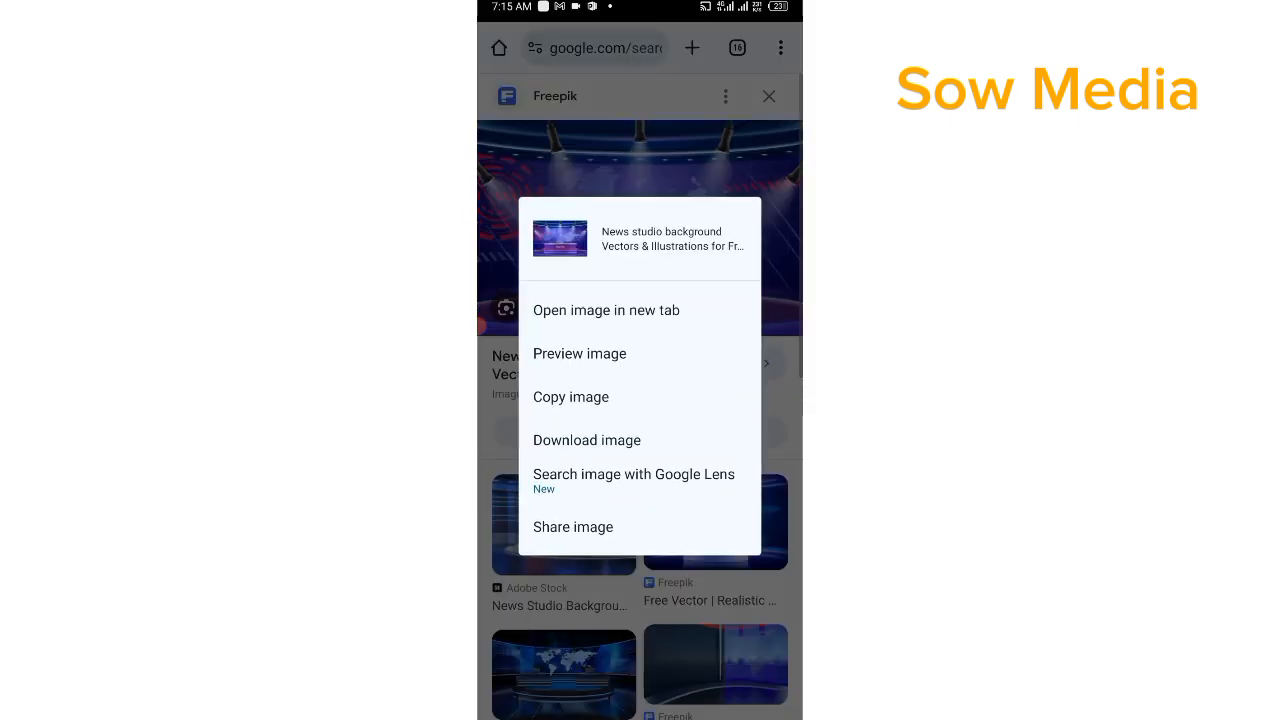
pyautogui.click(587, 440)
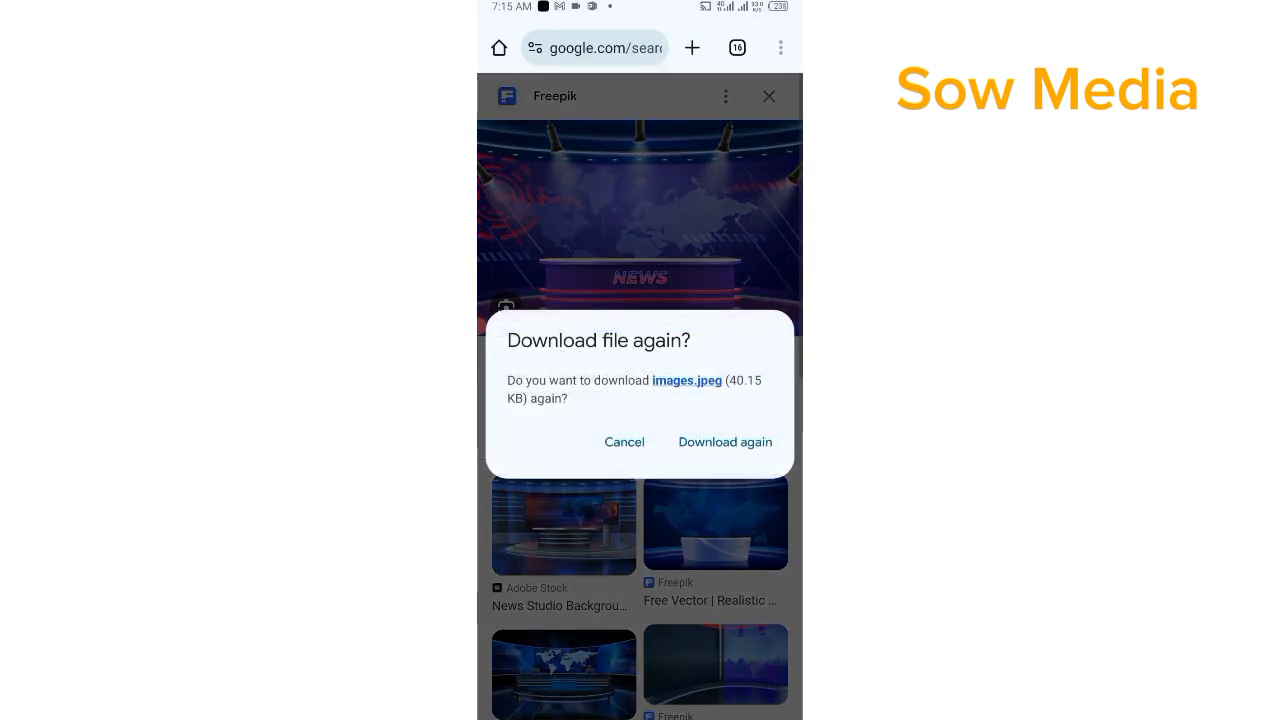
pyautogui.click(724, 441)
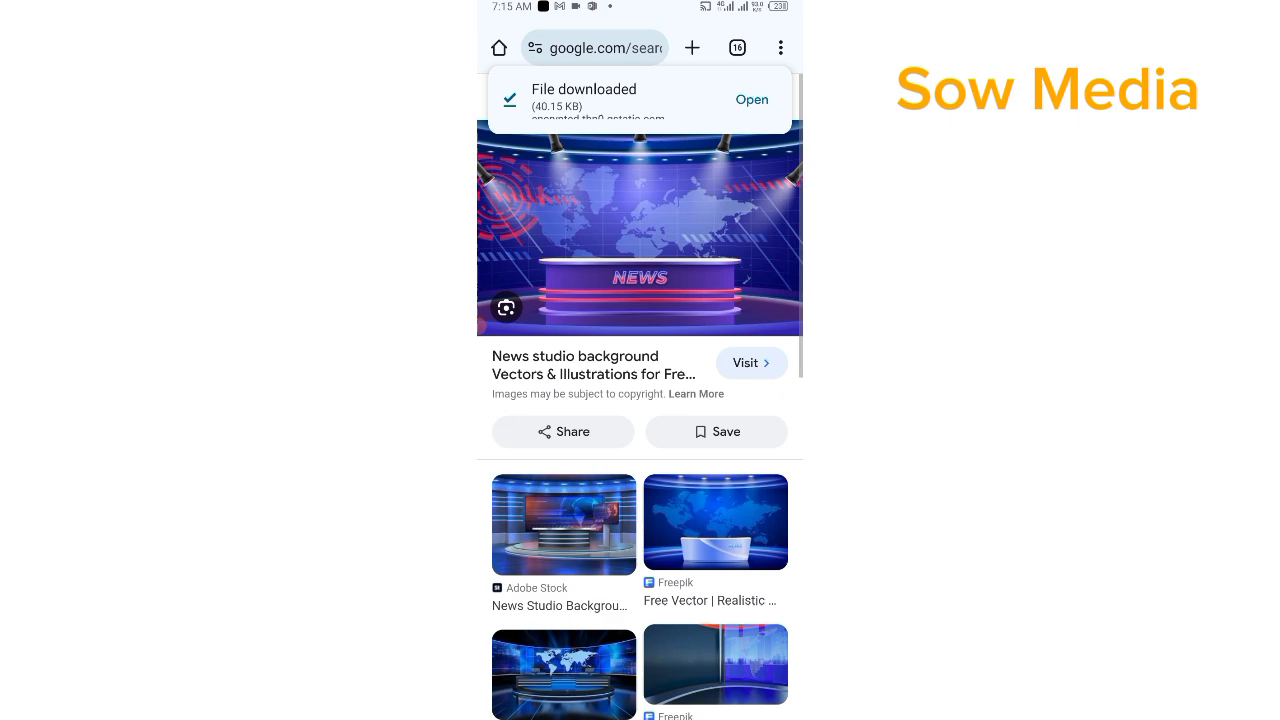
pyautogui.scroll(-3)
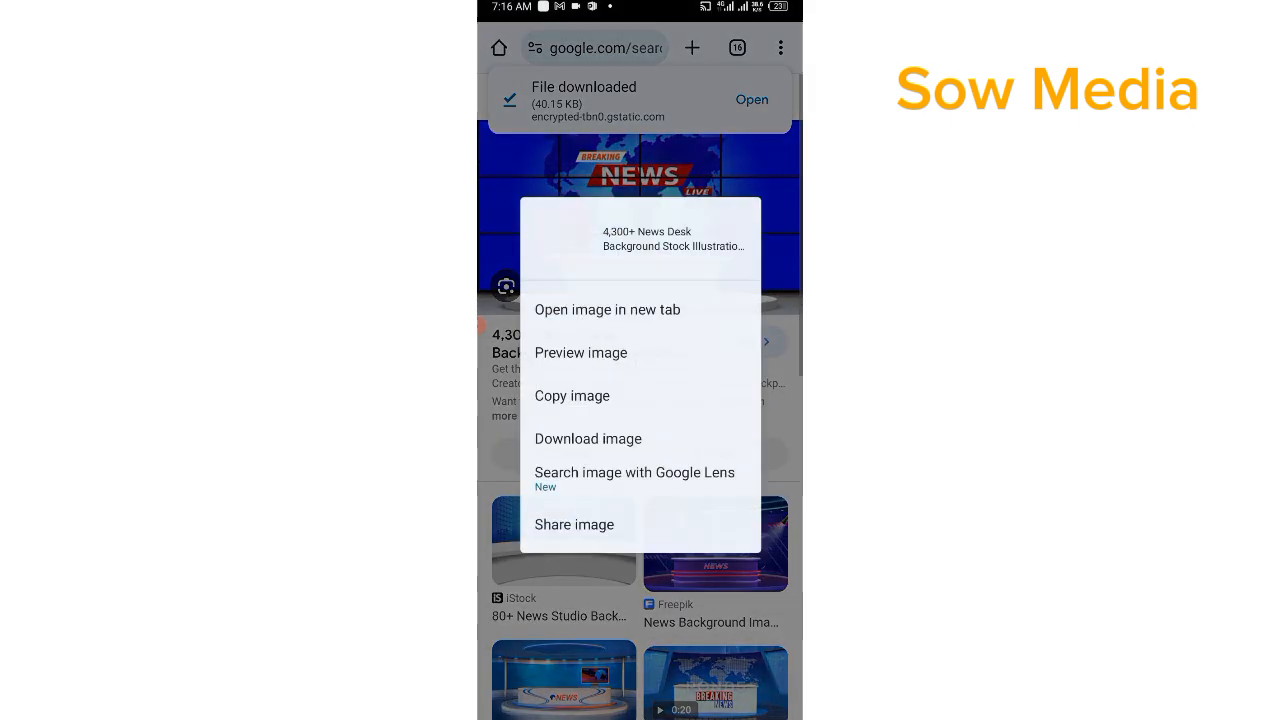
# Step: Download the breaking news desk image and scroll back through the results
pyautogui.click(588, 438)
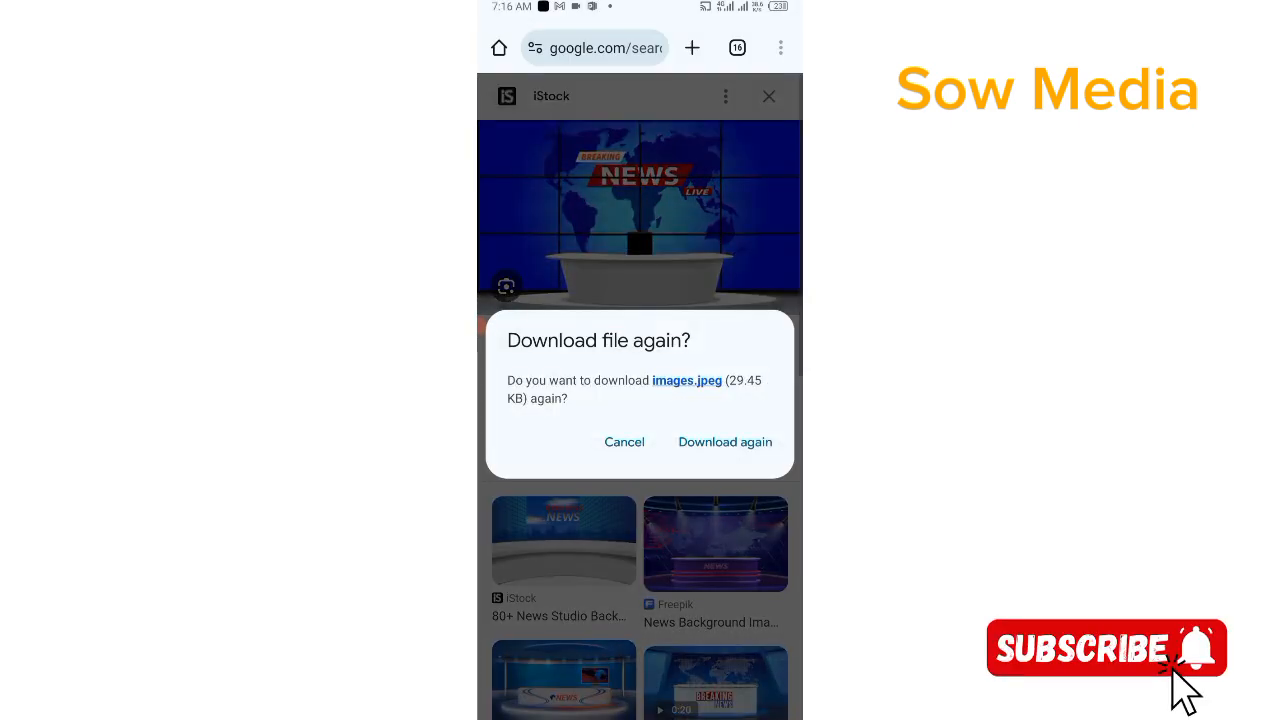
pyautogui.click(725, 441)
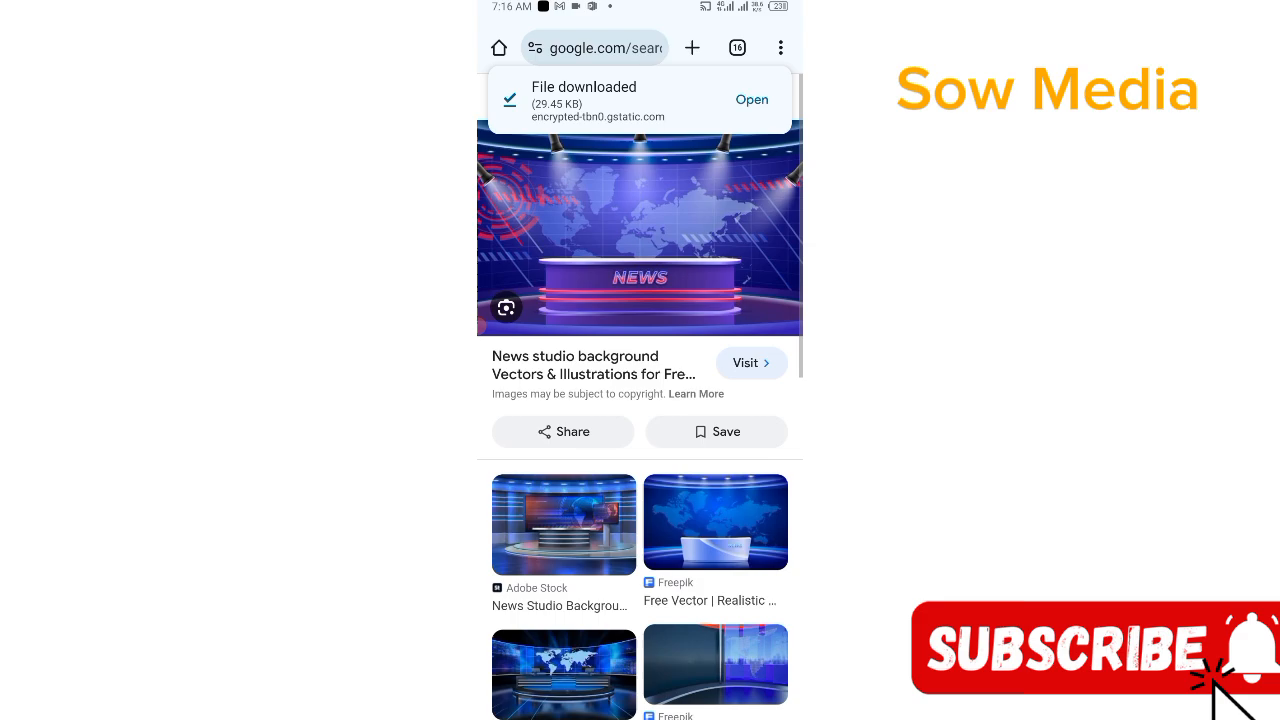
pyautogui.scroll(-3)
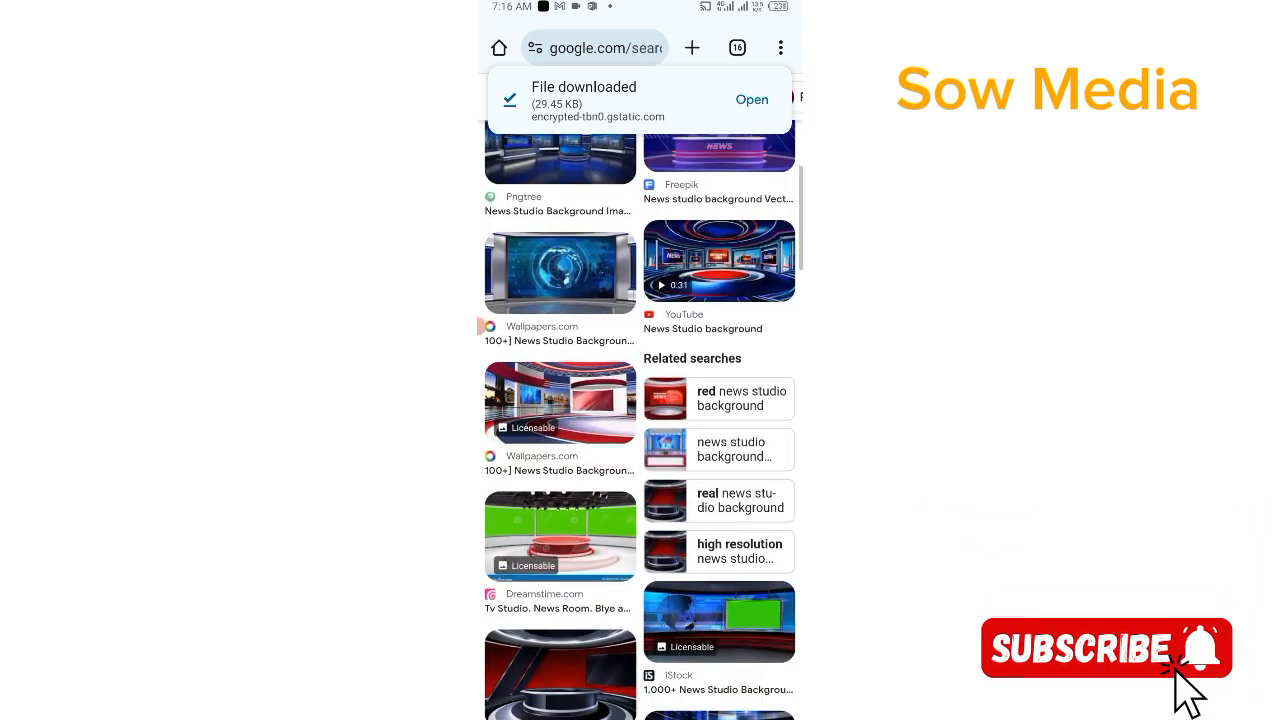
pyautogui.scroll(-3)
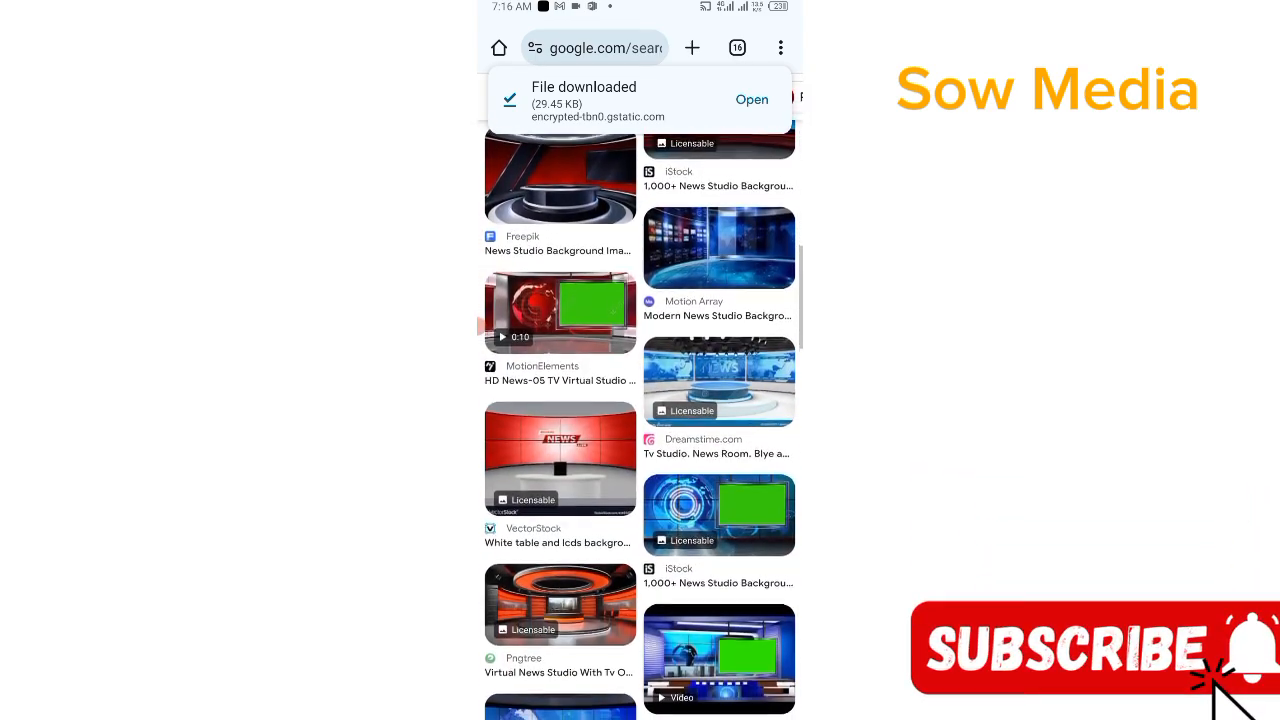
pyautogui.scroll(-3)
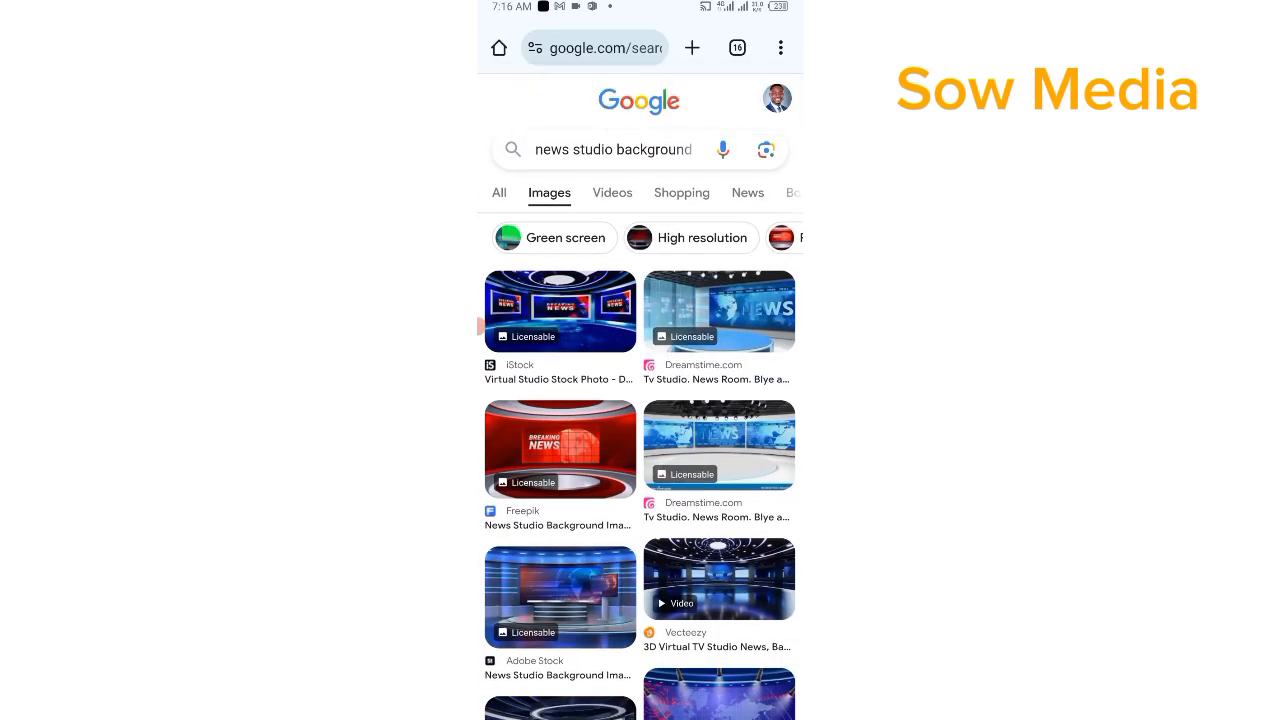
# Step: Open Bing Image Creator and backspace the old toddler prompt text
pyautogui.click(594, 47)
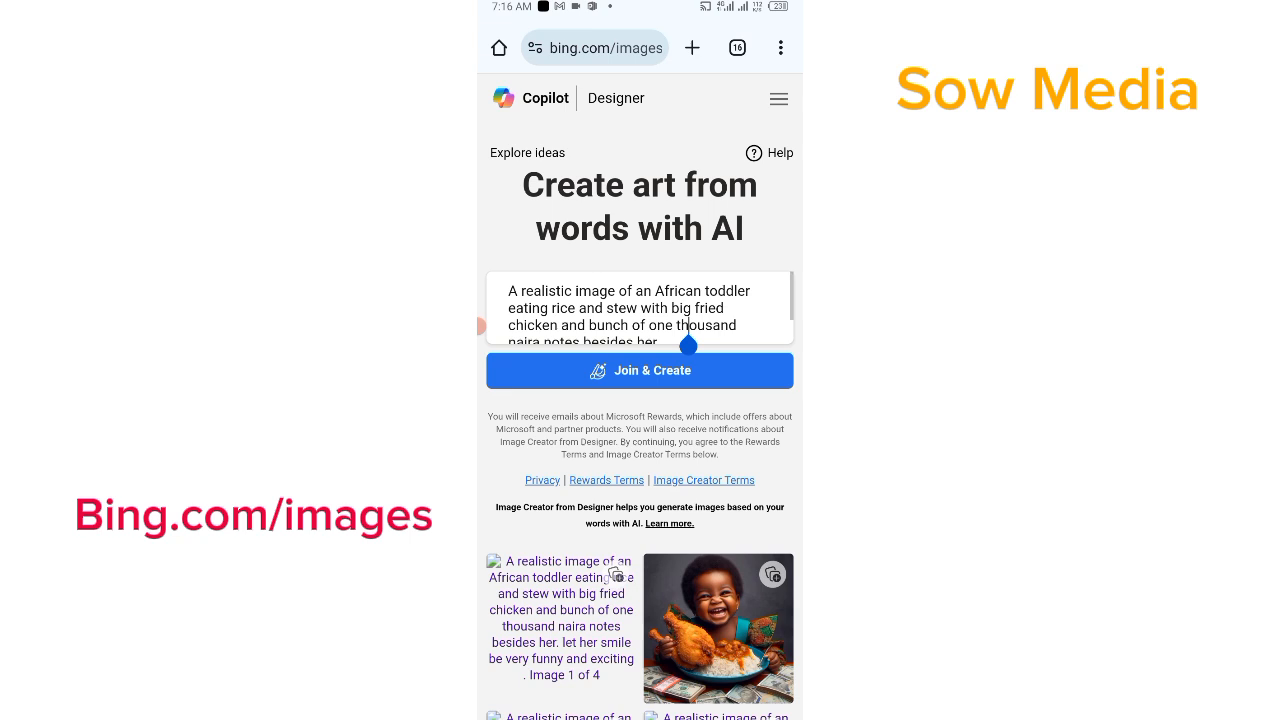
pyautogui.click(639, 308)
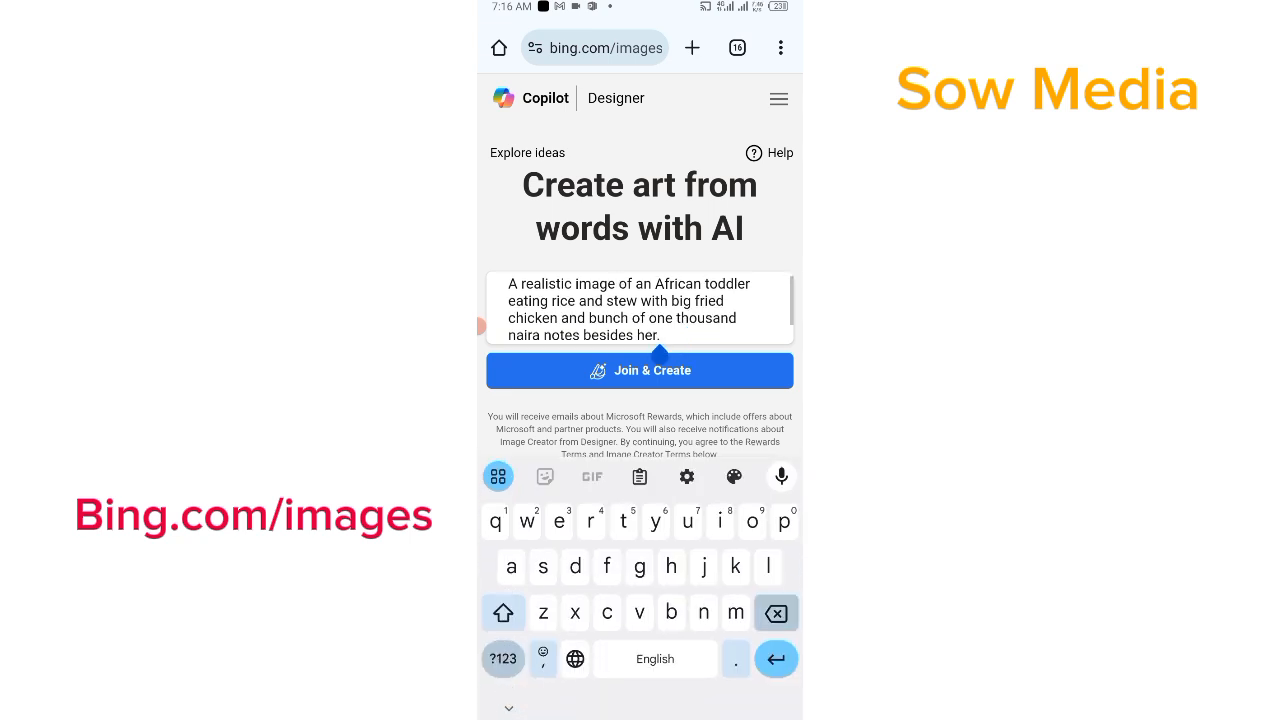
pyautogui.write('let her smile be very funny and exciting')
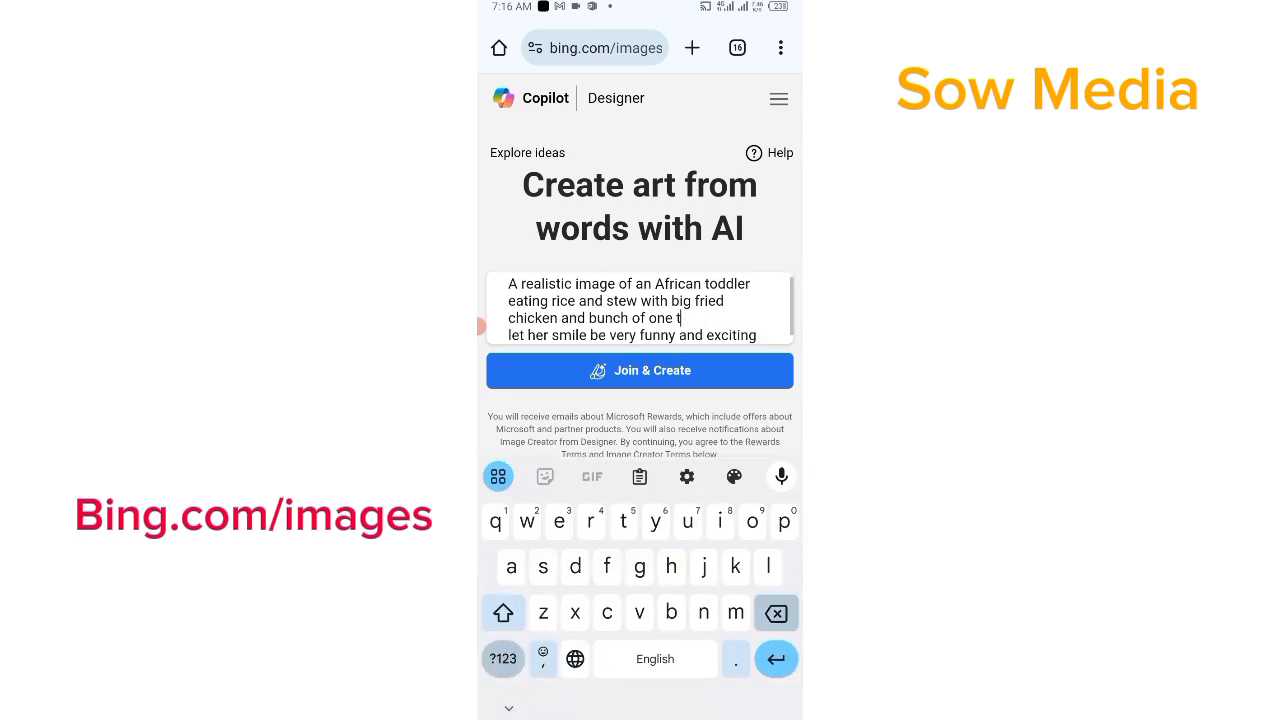
pyautogui.click(776, 613)
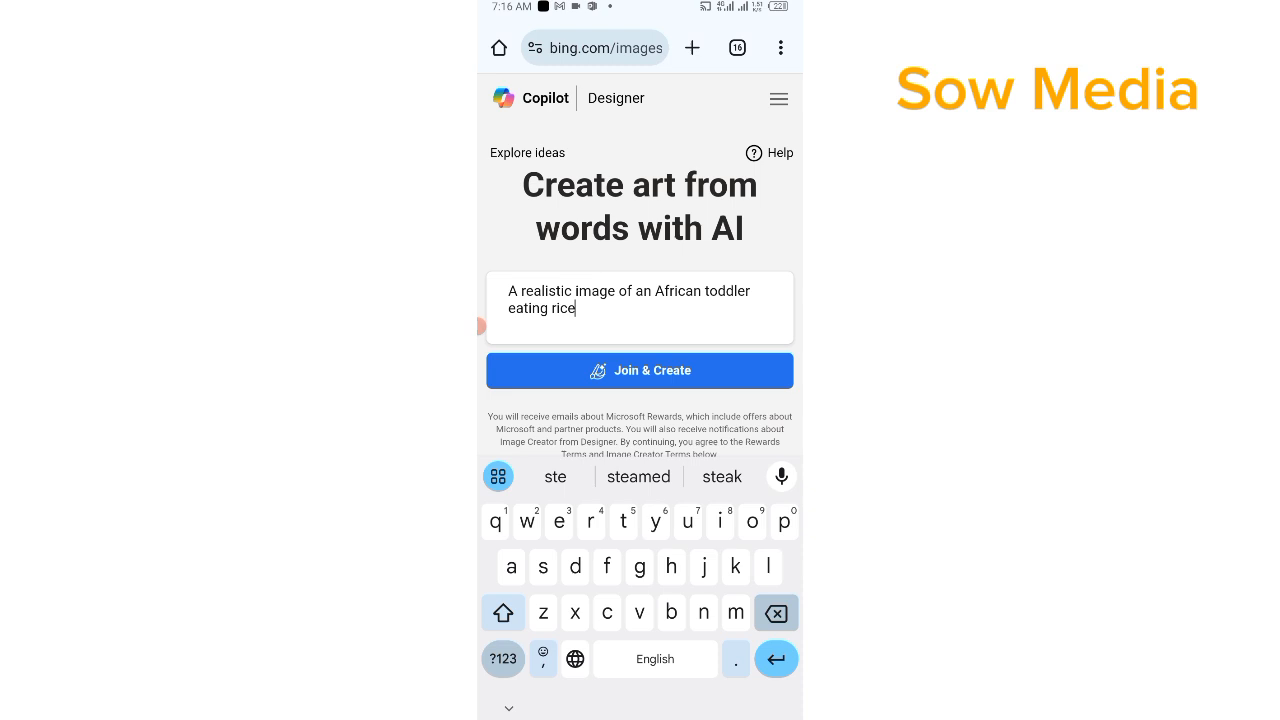
pyautogui.press('Backspace')
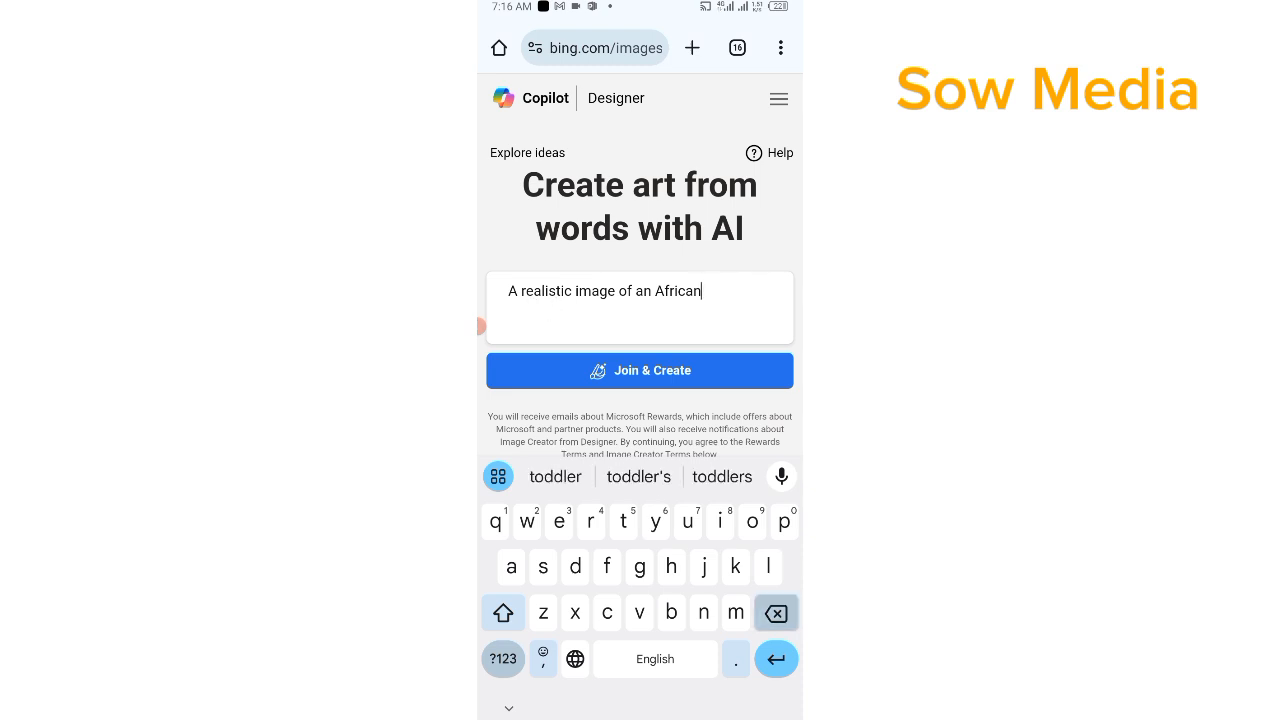
pyautogui.press('backspace')
pyautogui.write('studio')
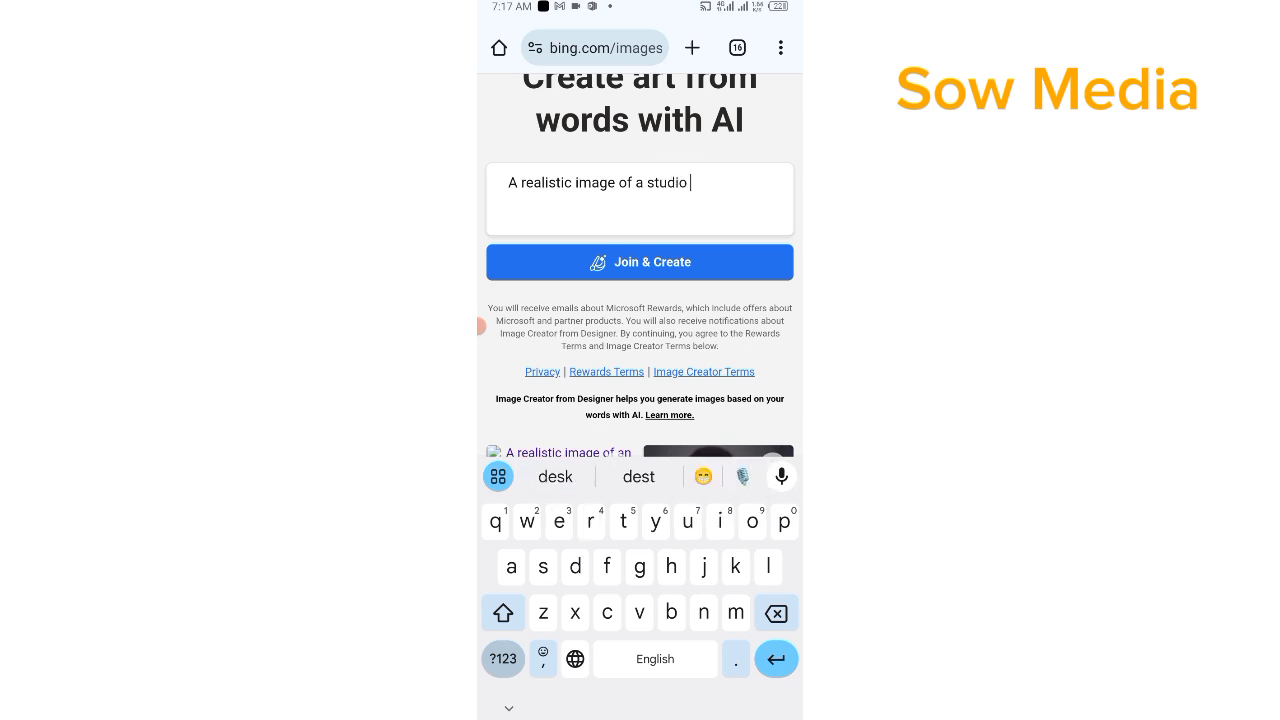
# Step: Rewrite the prompt as 'A realistic image of a beautiful studio with amazing cool lighting suitable for video' and submit
pyautogui.write('with')
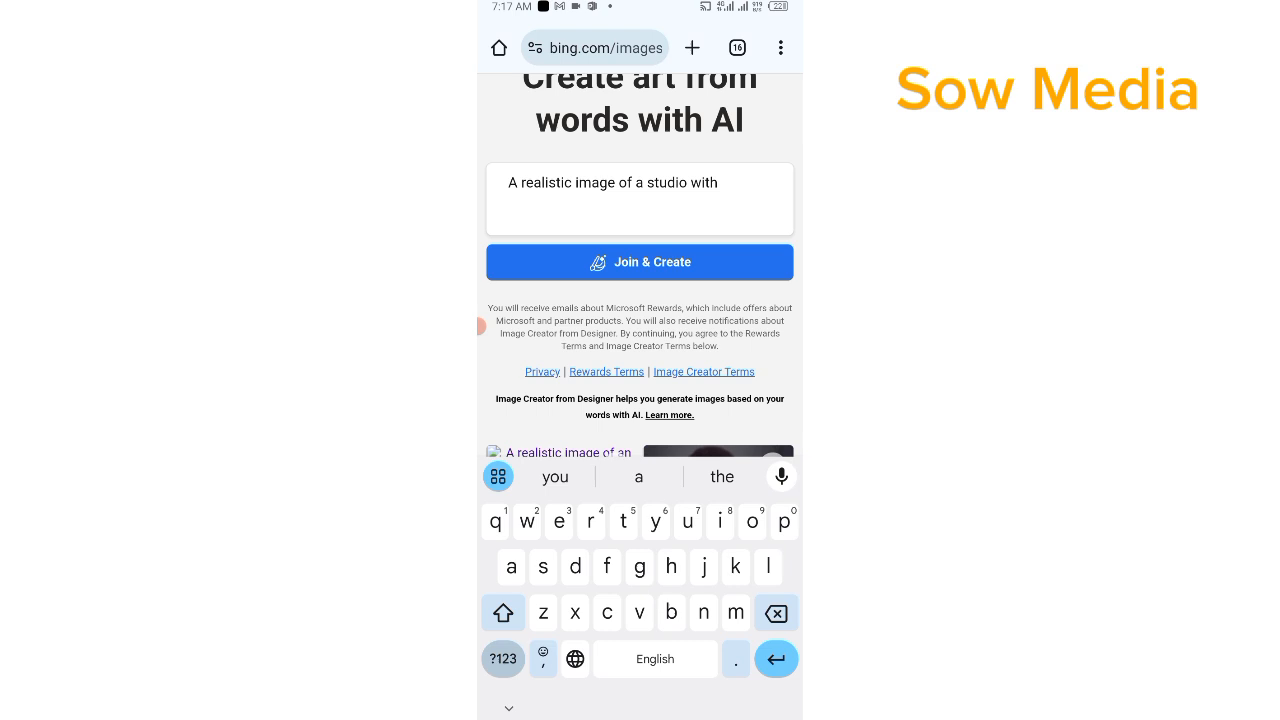
pyautogui.write('ood lighting and')
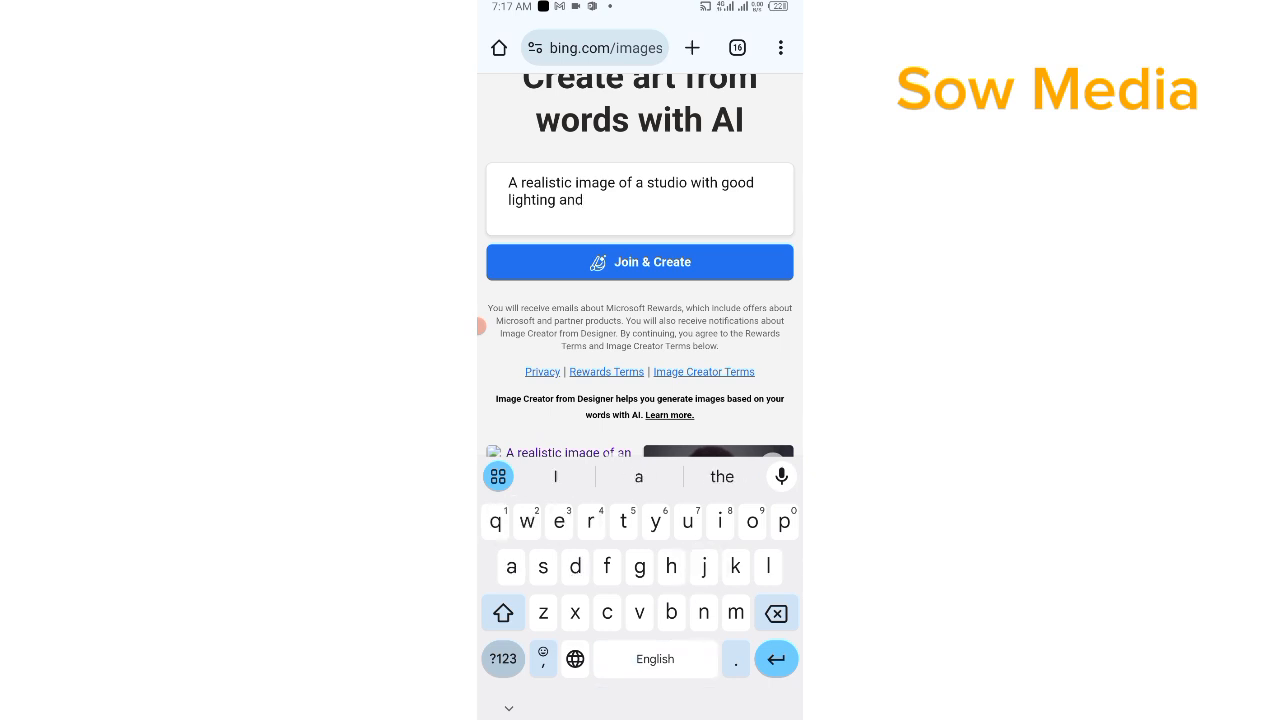
pyautogui.click(776, 613)
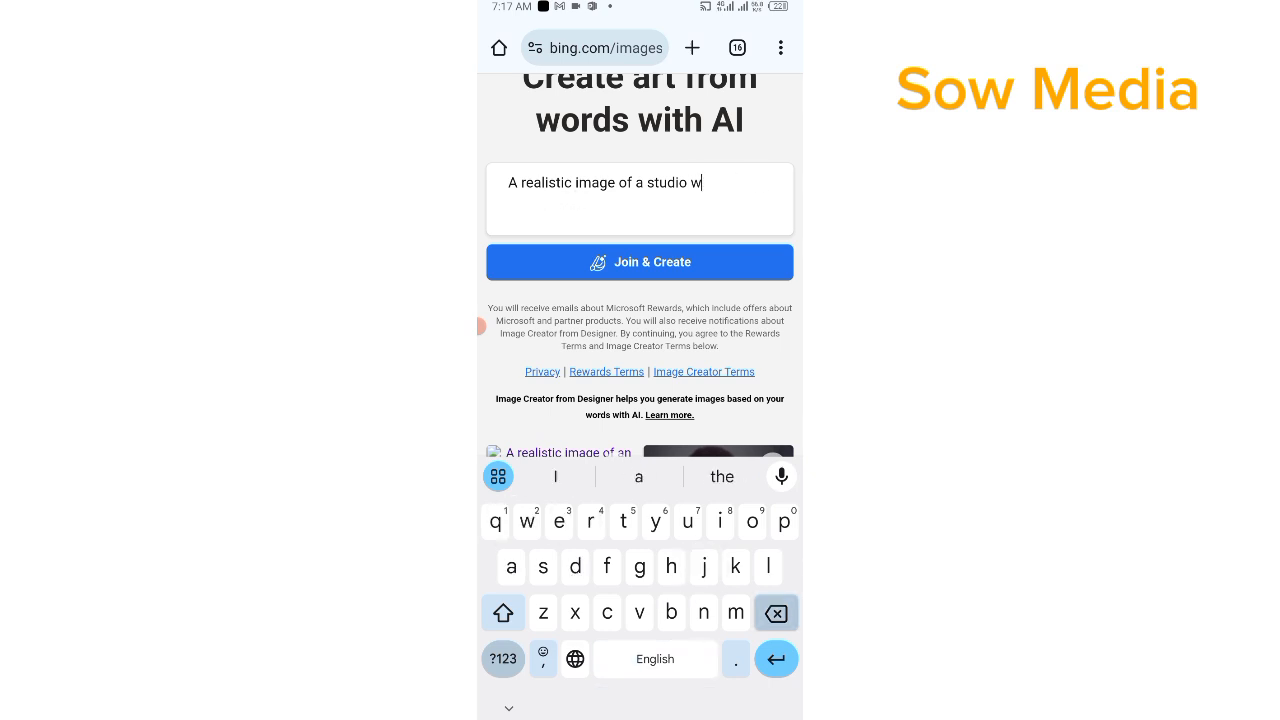
pyautogui.click(776, 613)
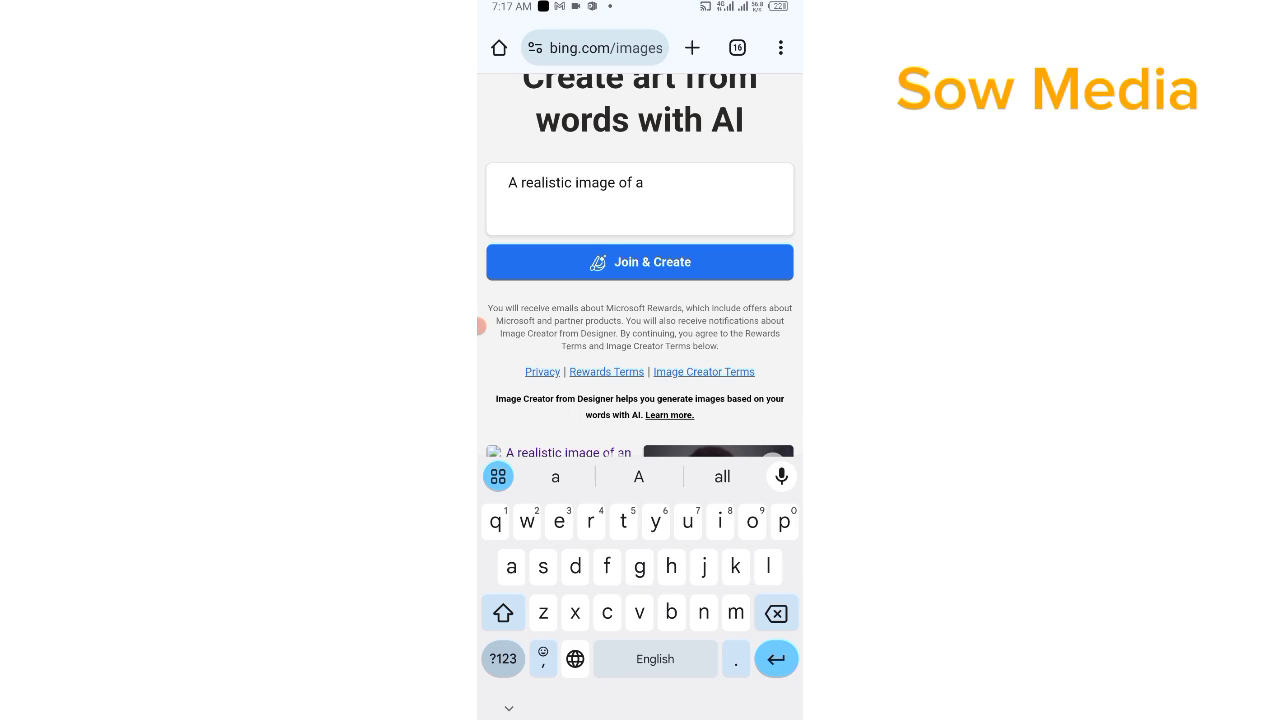
pyautogui.write('beautiful')
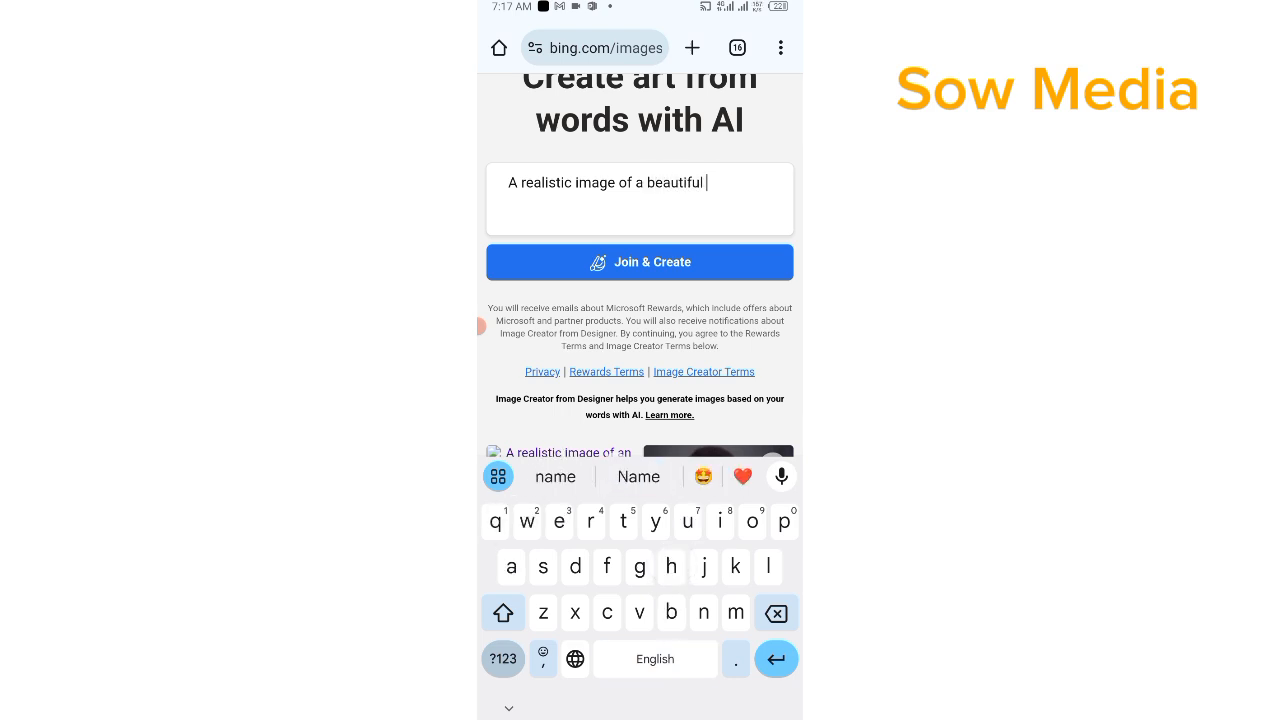
pyautogui.write('studio with amazing cool lighting')
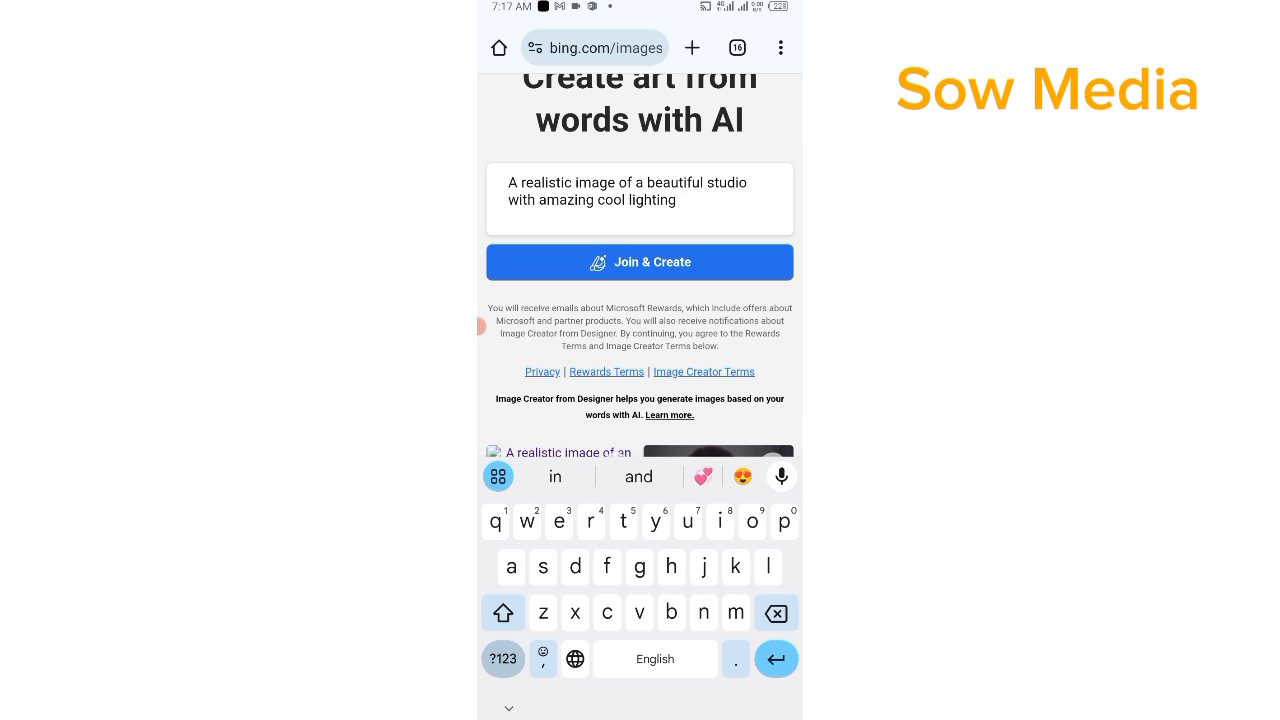
pyautogui.write('suitable for video')
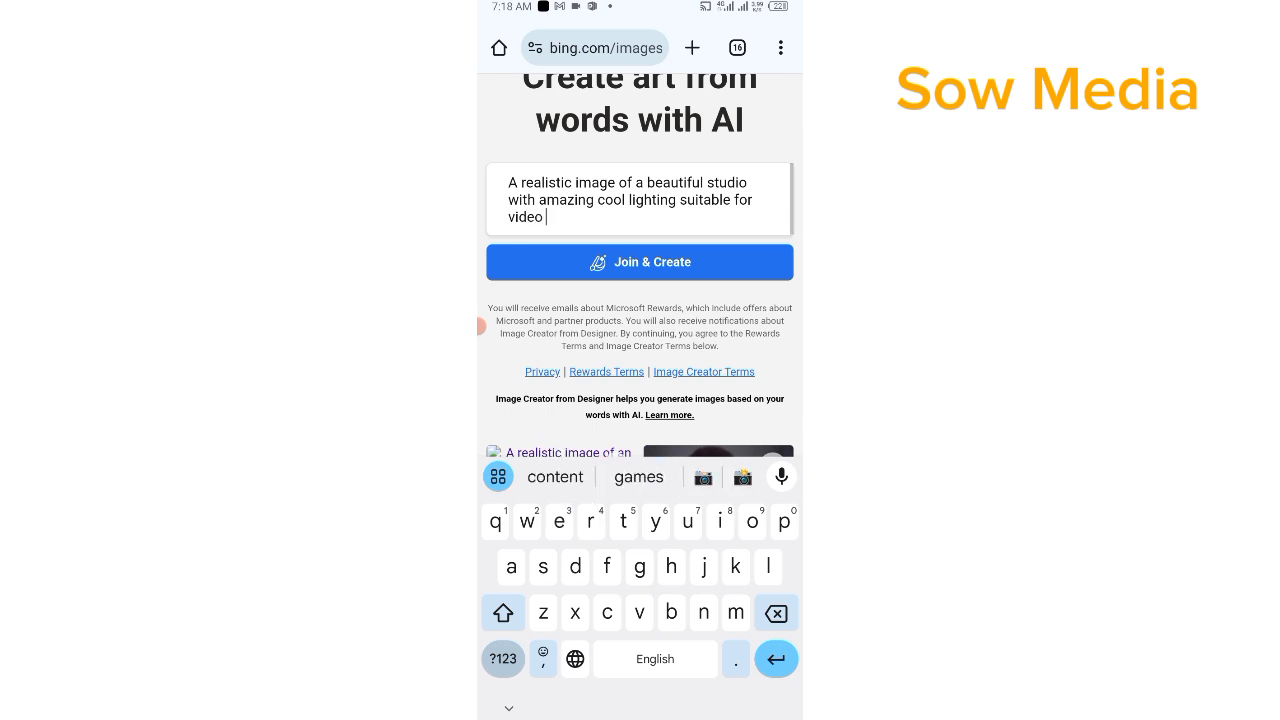
pyautogui.click(639, 262)
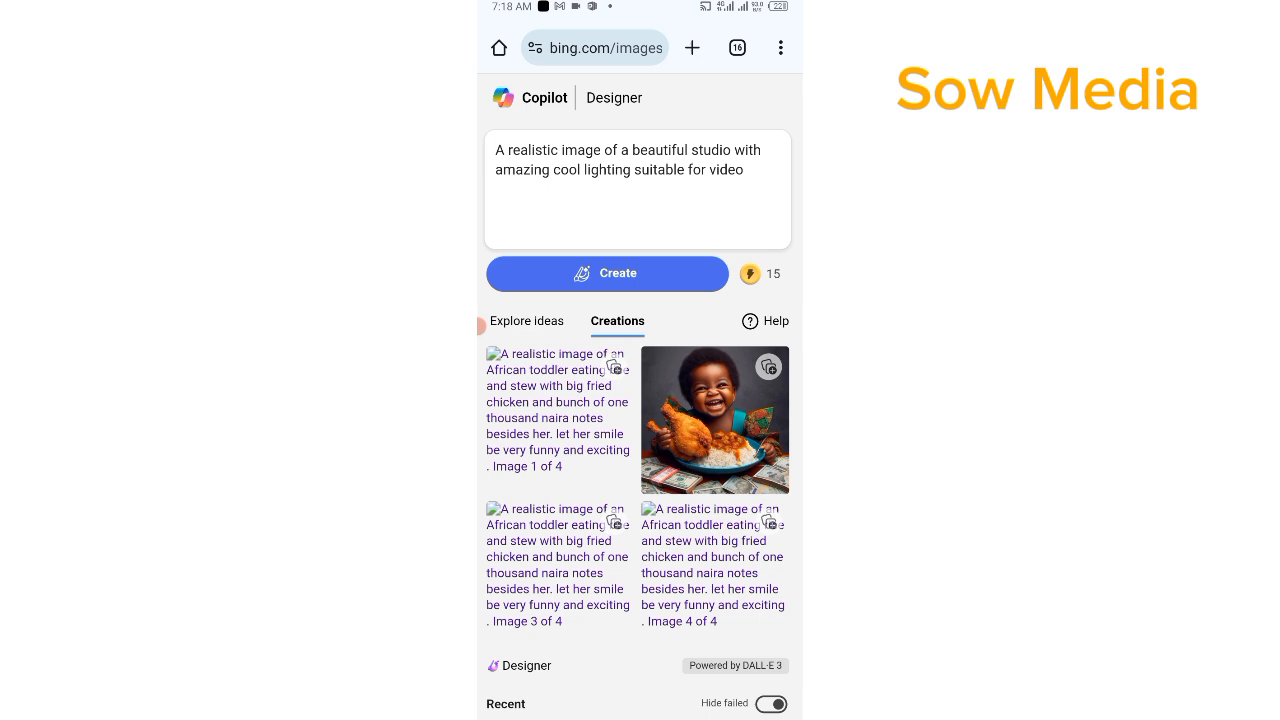
# Step: Create four studio images and open the white chandelier studio image full-size
pyautogui.click(607, 273)
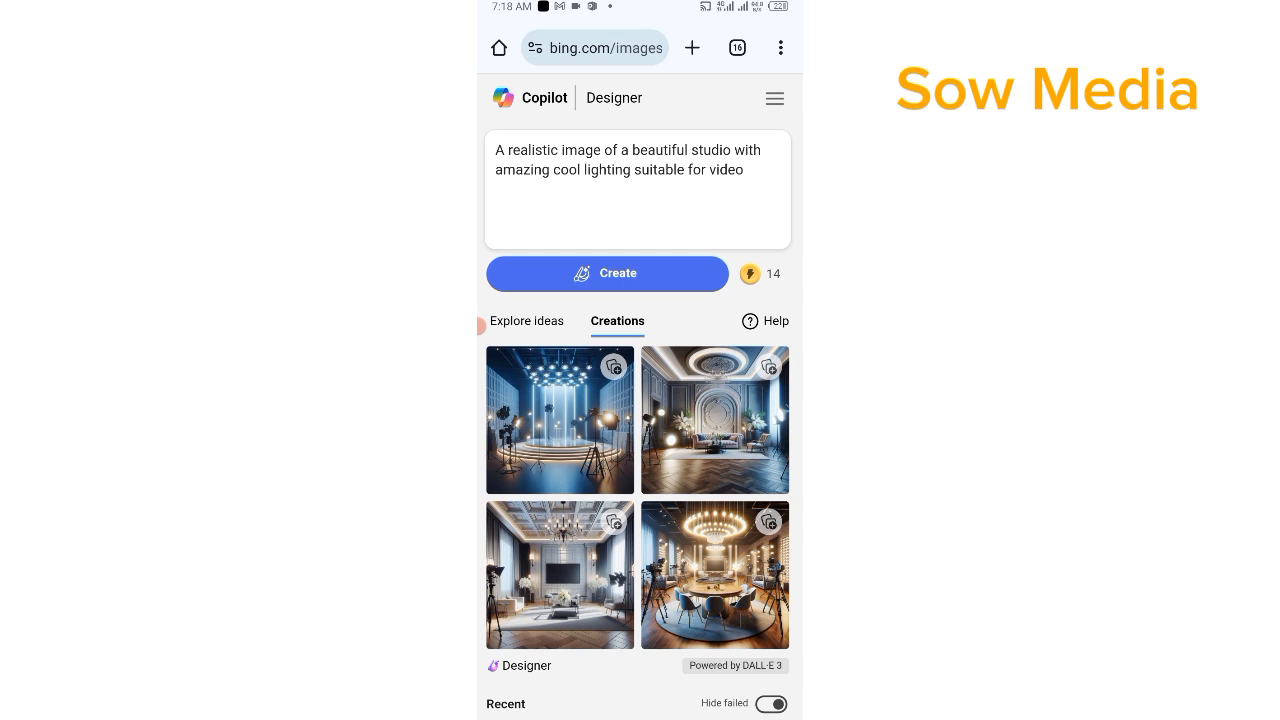
pyautogui.scroll(-3)
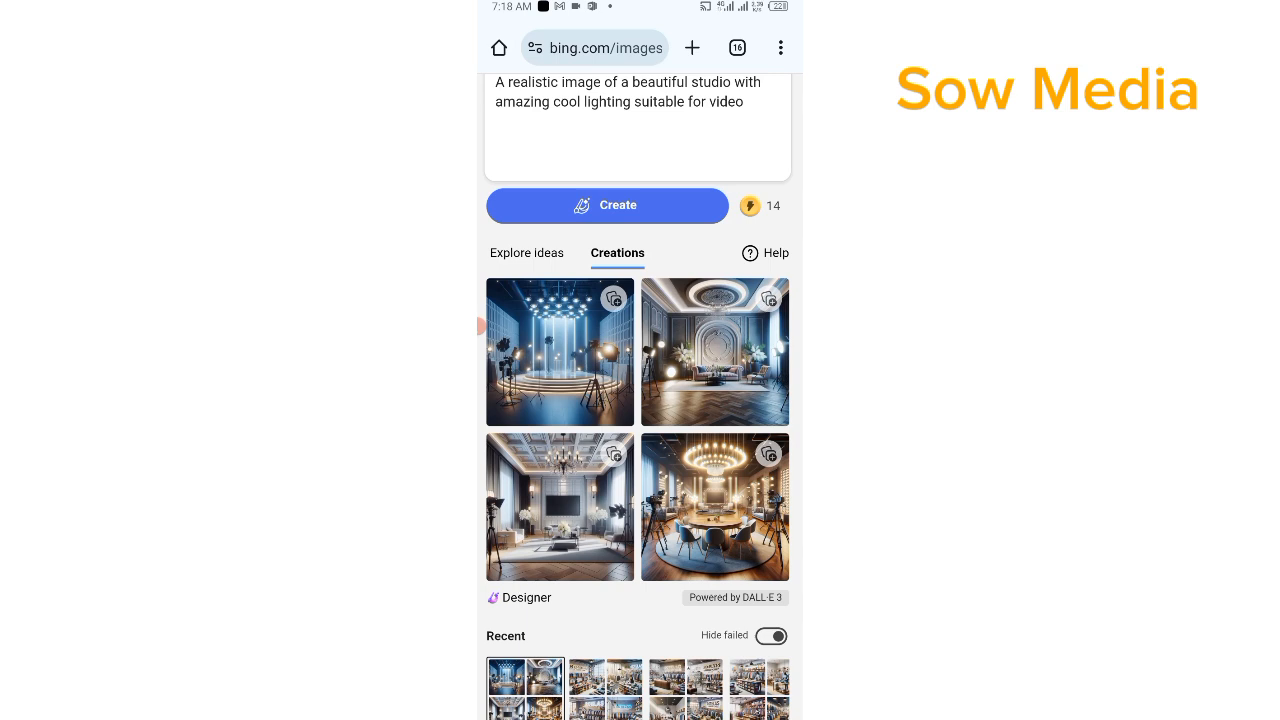
pyautogui.click(559, 351)
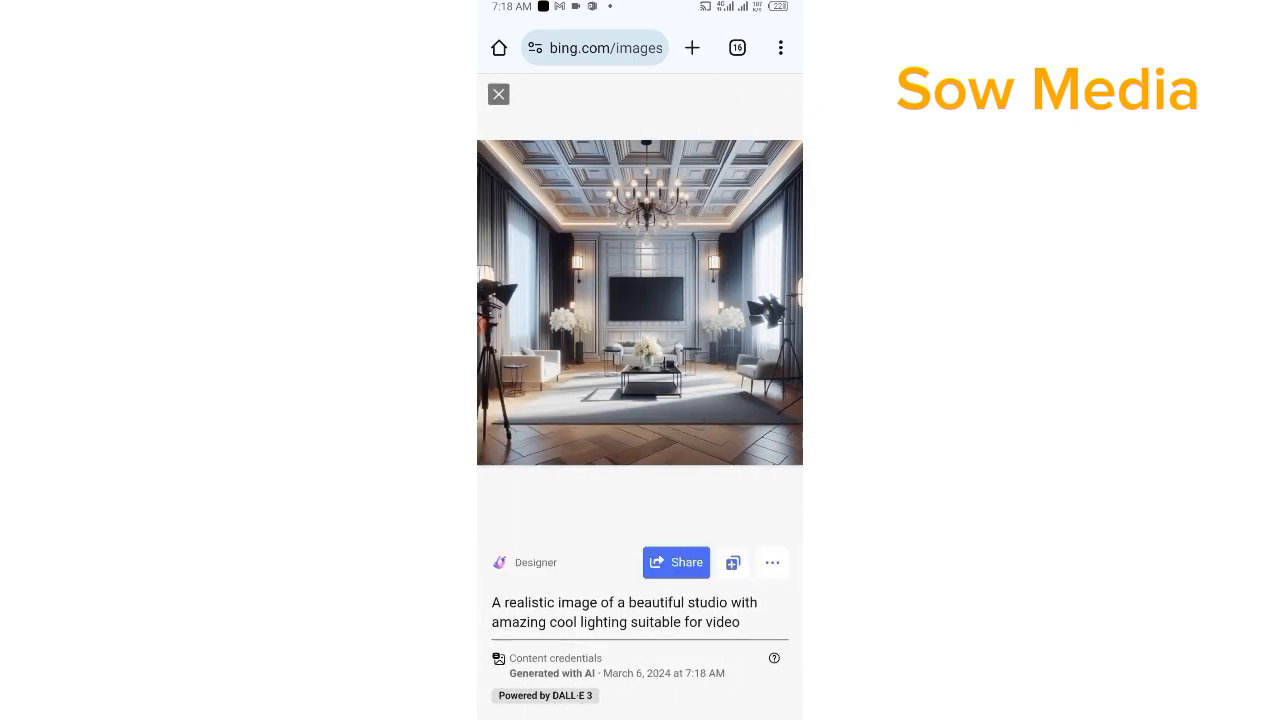
# Step: Download the chandelier and blue stage studio images, then generate a new batch
pyautogui.click(640, 300)
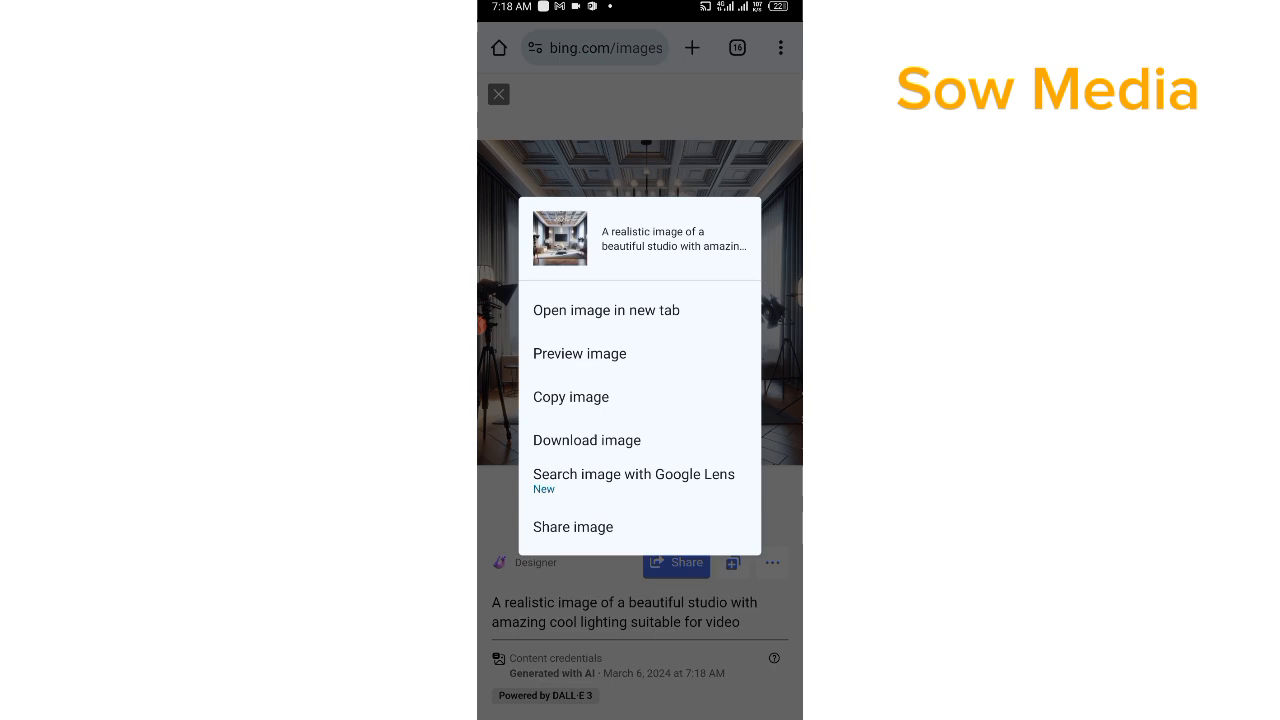
pyautogui.click(586, 440)
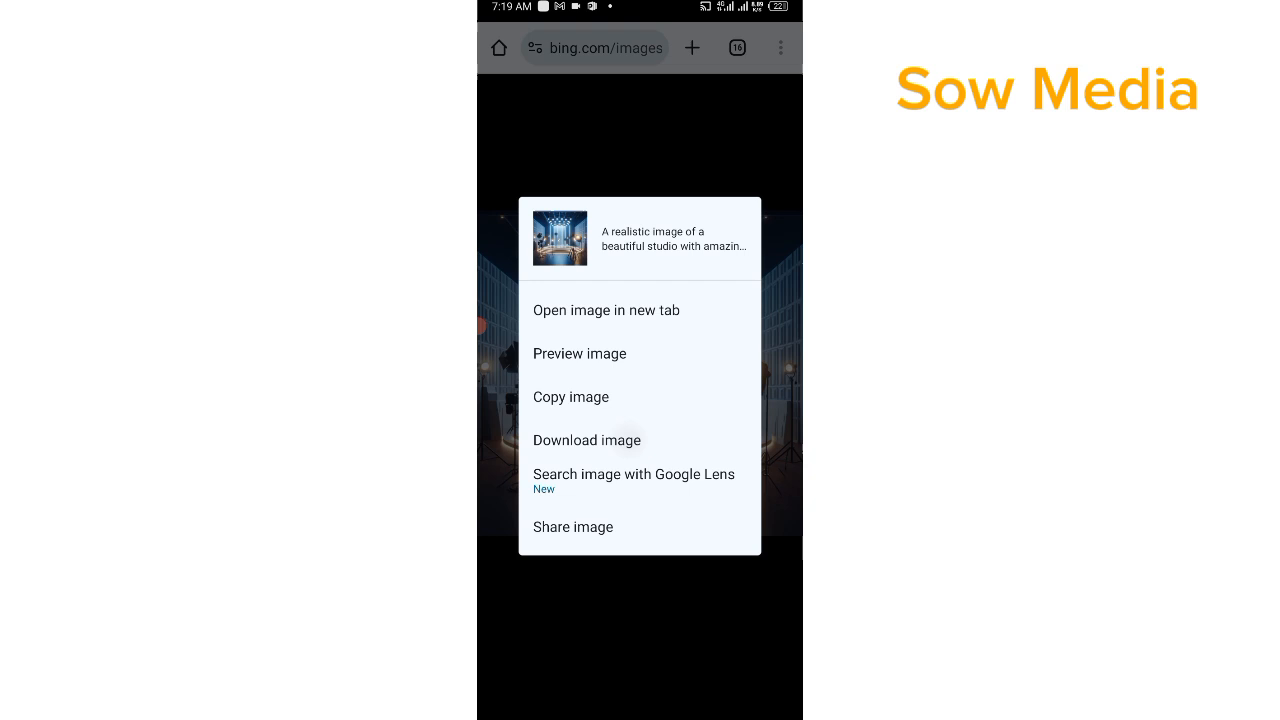
pyautogui.click(587, 440)
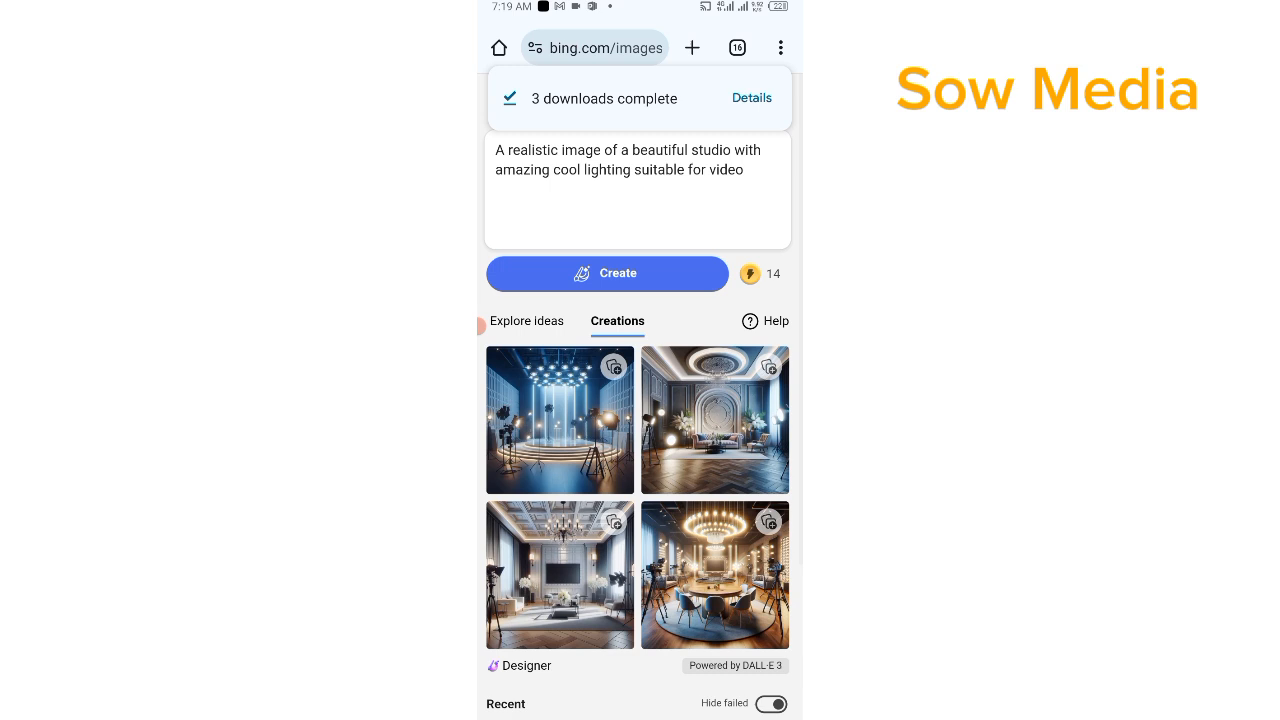
pyautogui.click(607, 273)
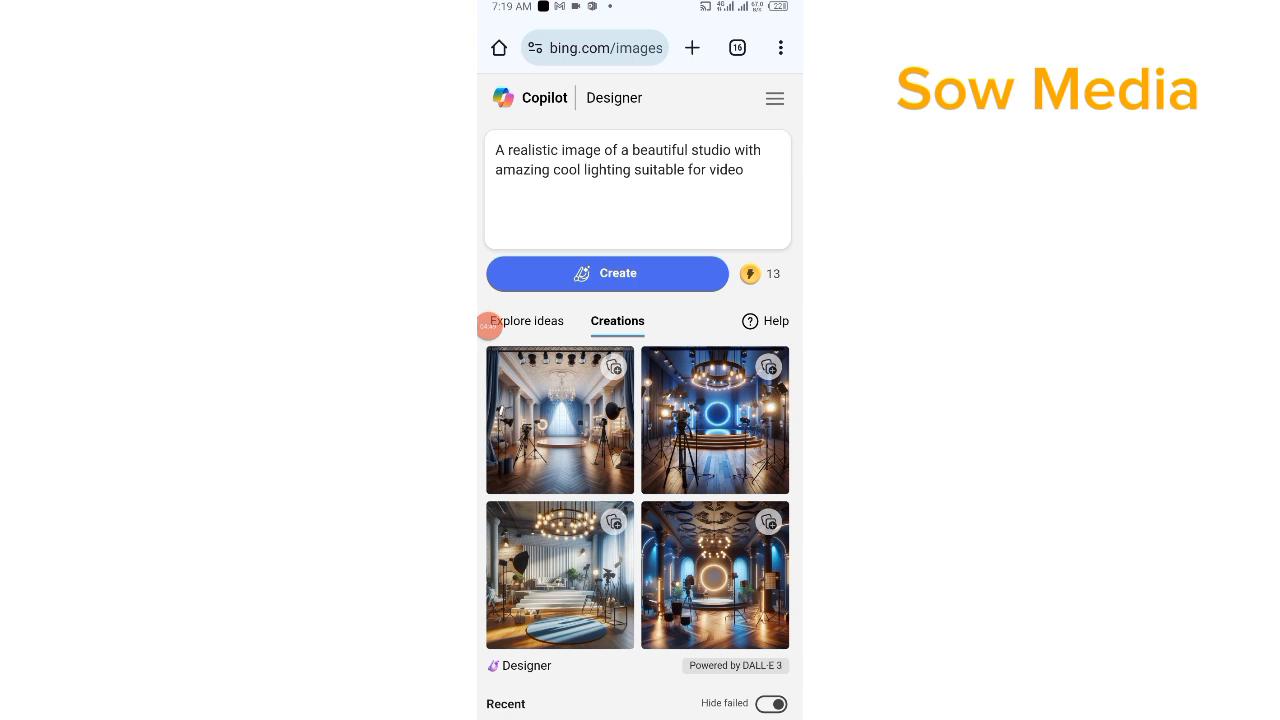
# Step: Download the ring-light studio image to the phone
pyautogui.scroll(-3)
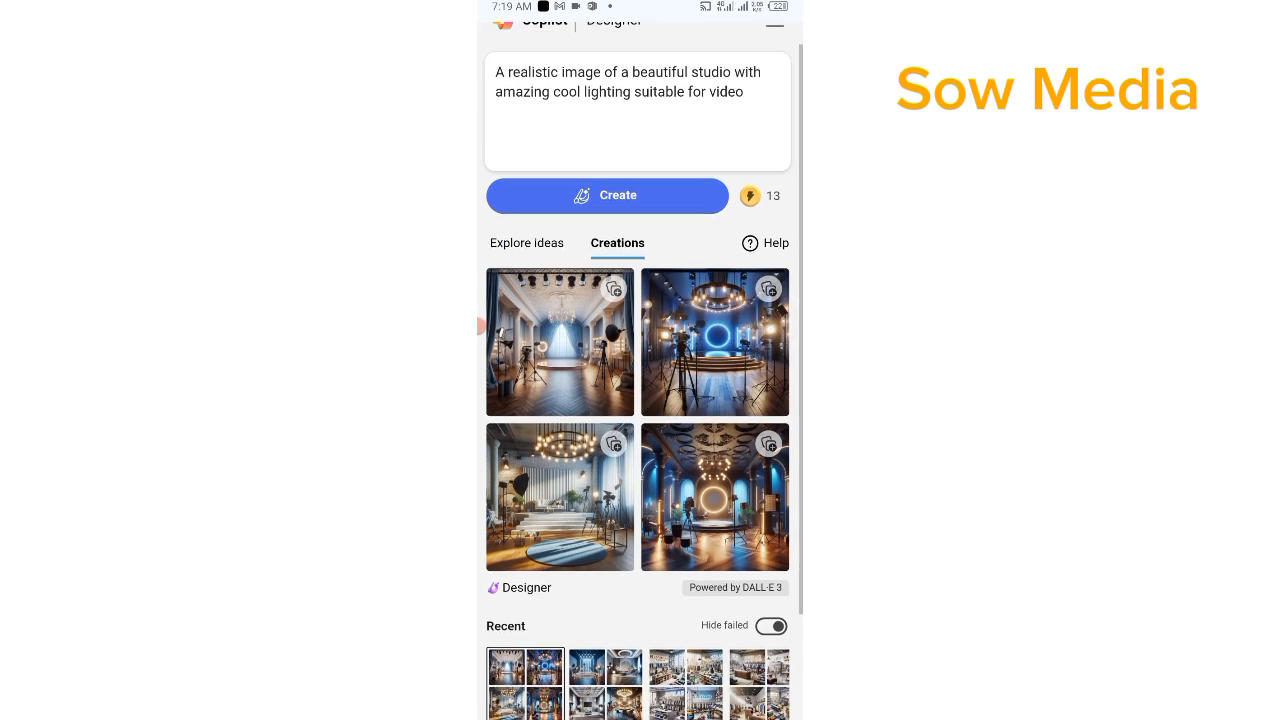
pyautogui.scroll(-3)
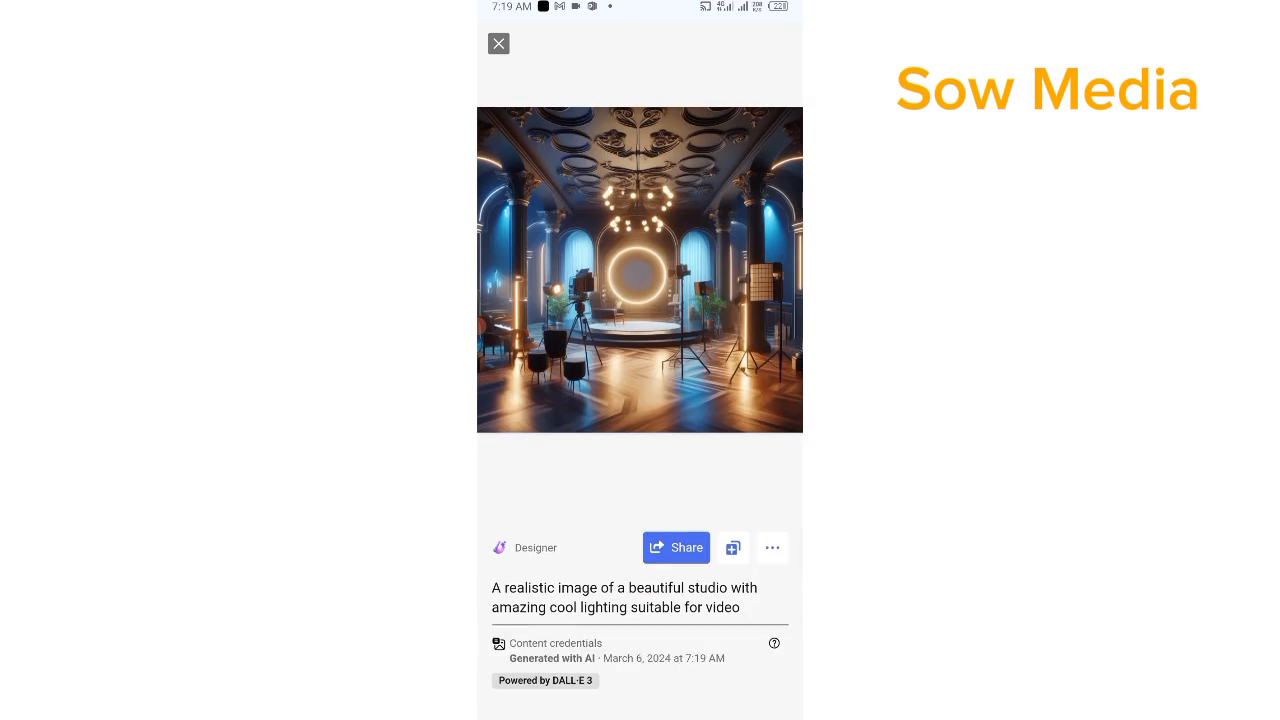
pyautogui.rightClick(640, 269)
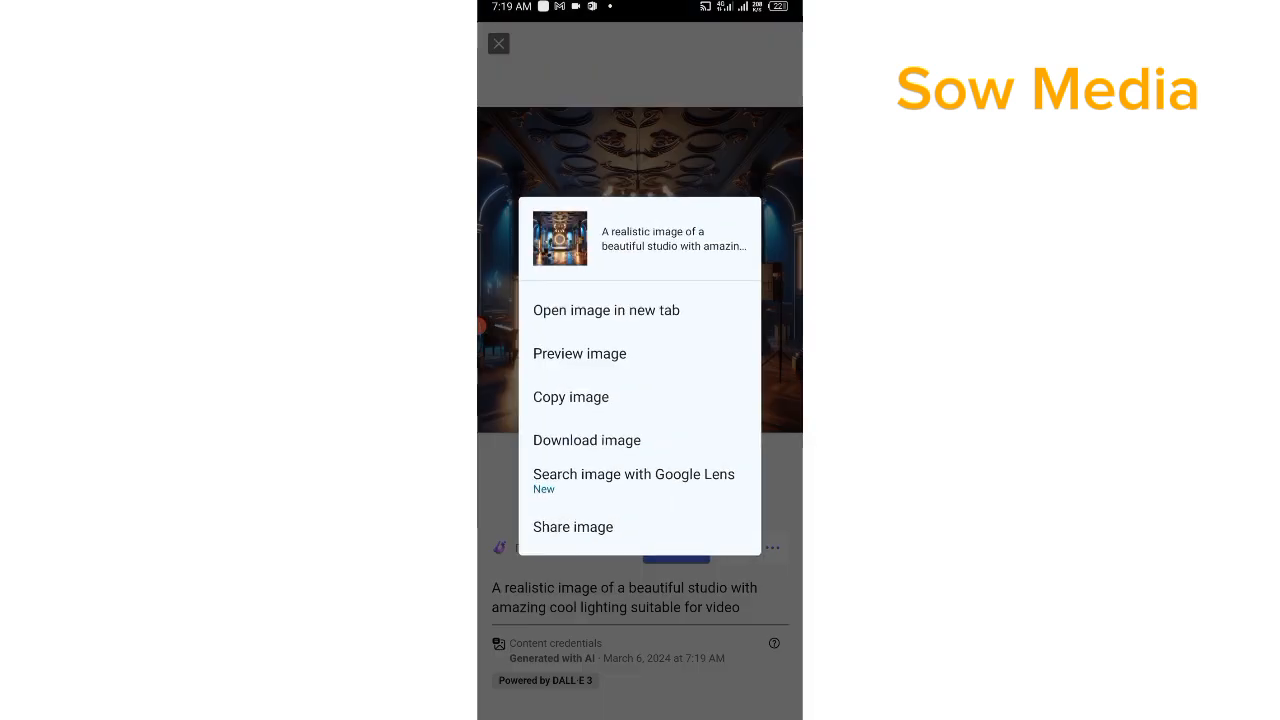
pyautogui.click(587, 440)
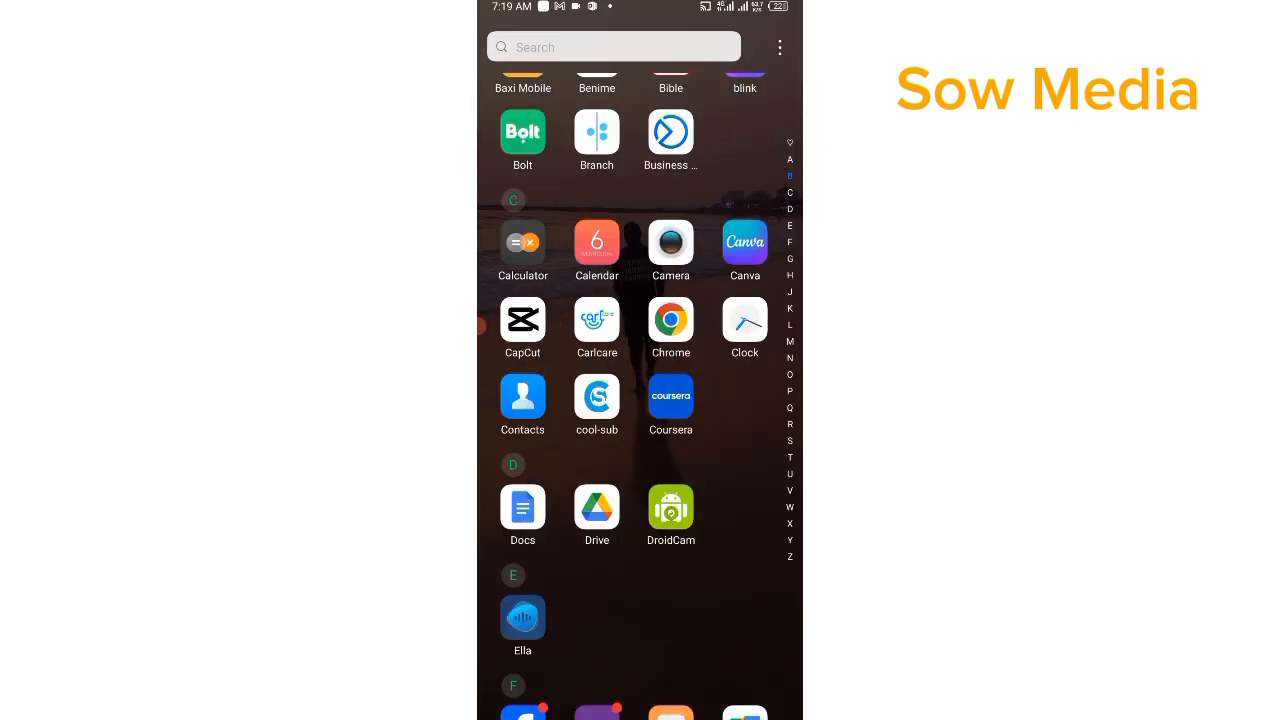
# Step: Start a new CapCut project with the blue-lit studio image as the clip
pyautogui.scroll(-3)
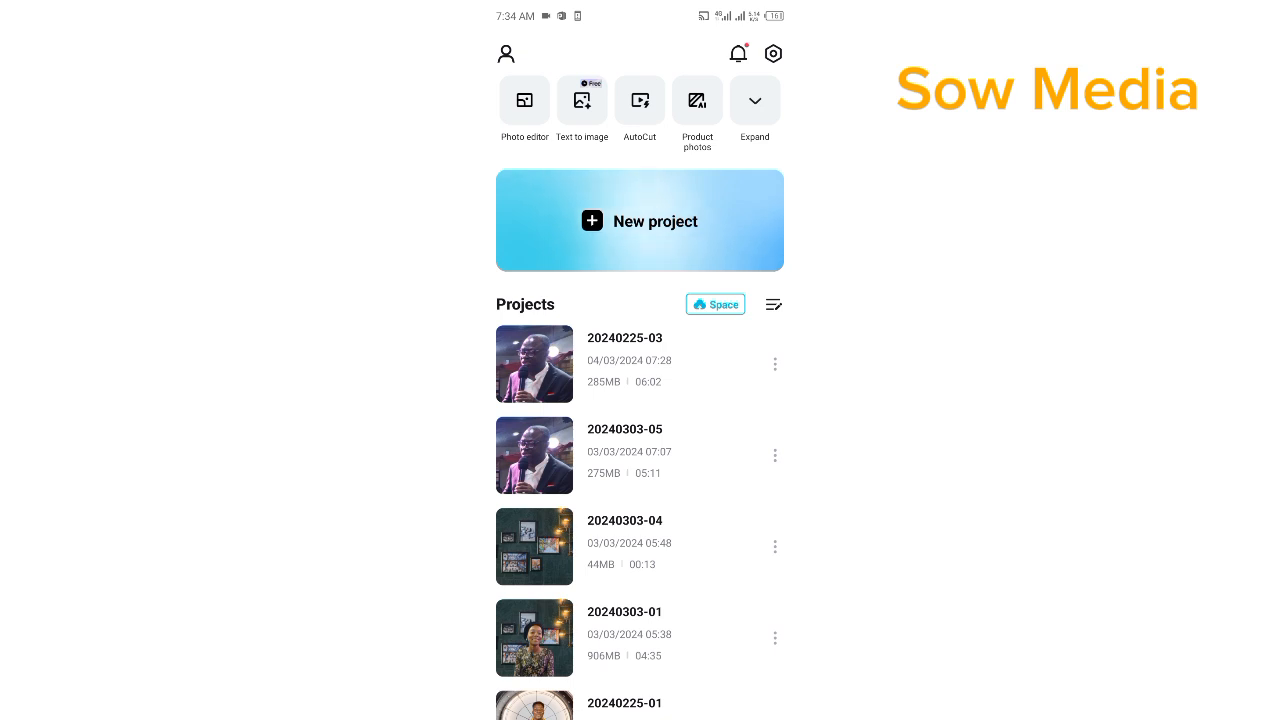
pyautogui.click(639, 221)
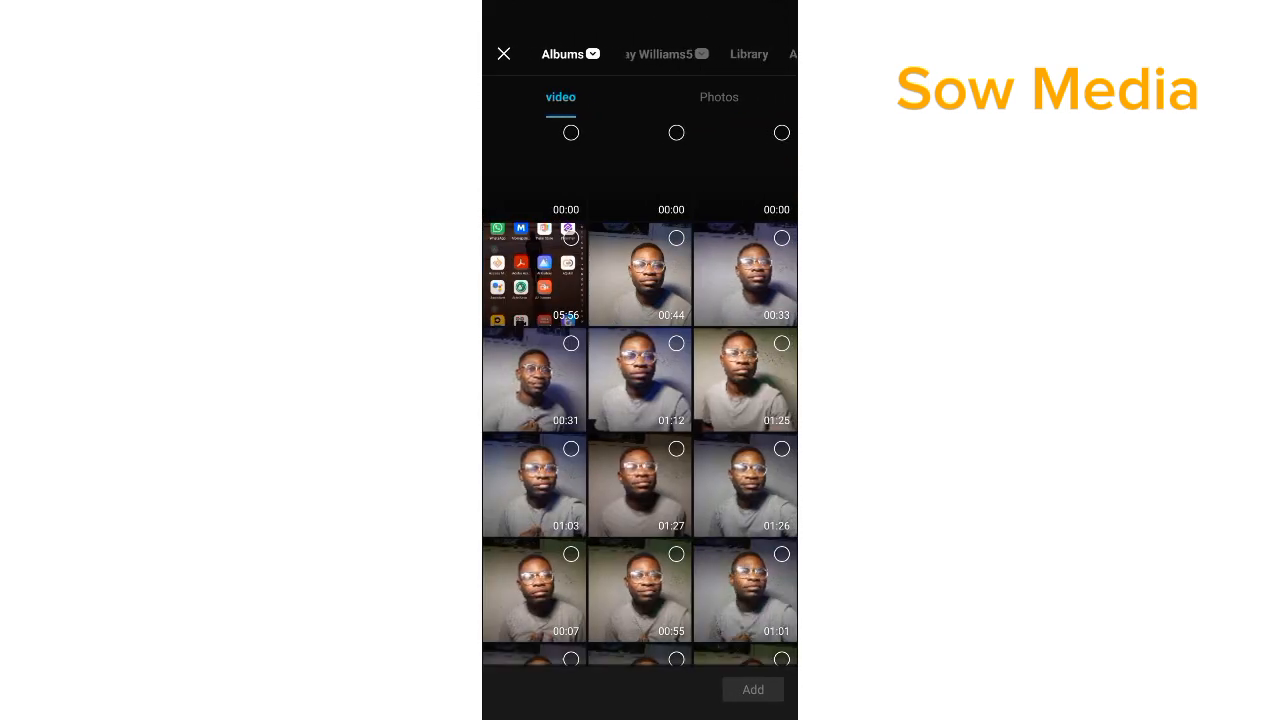
pyautogui.click(718, 97)
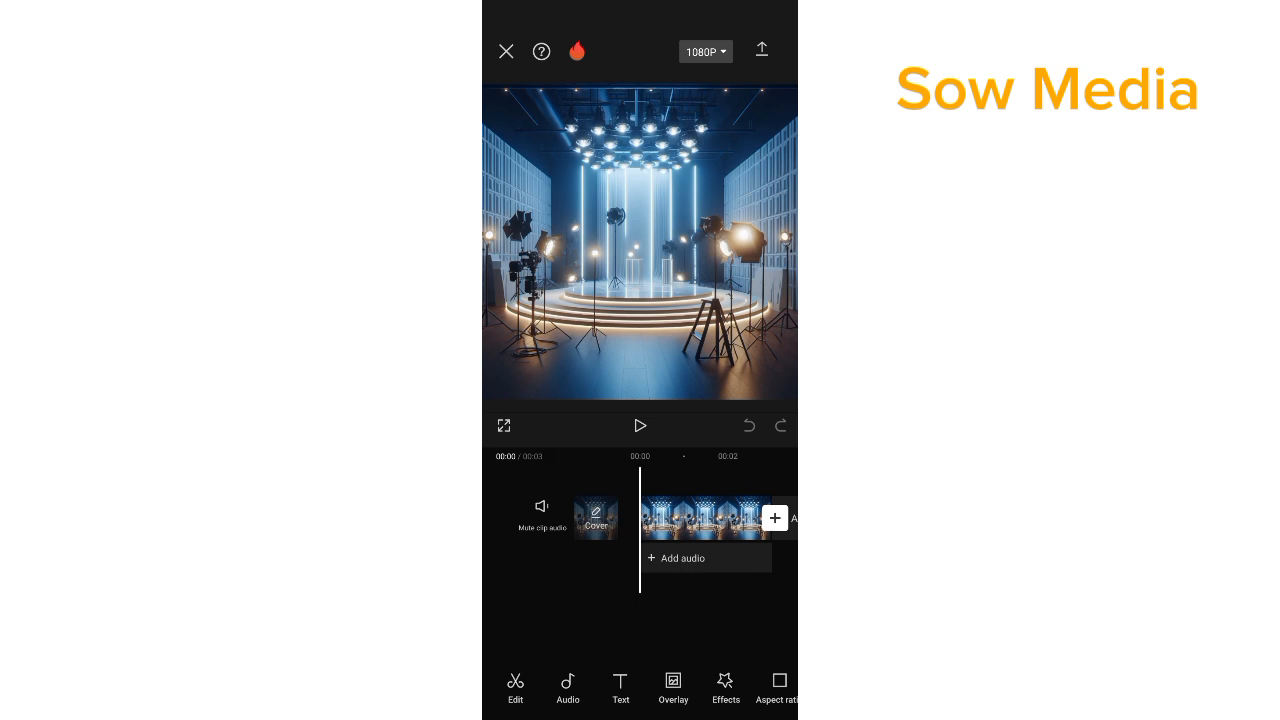
# Step: Set the project to 16:9, scale the studio image to fill, and extend it to 17 s
pyautogui.click(705, 517)
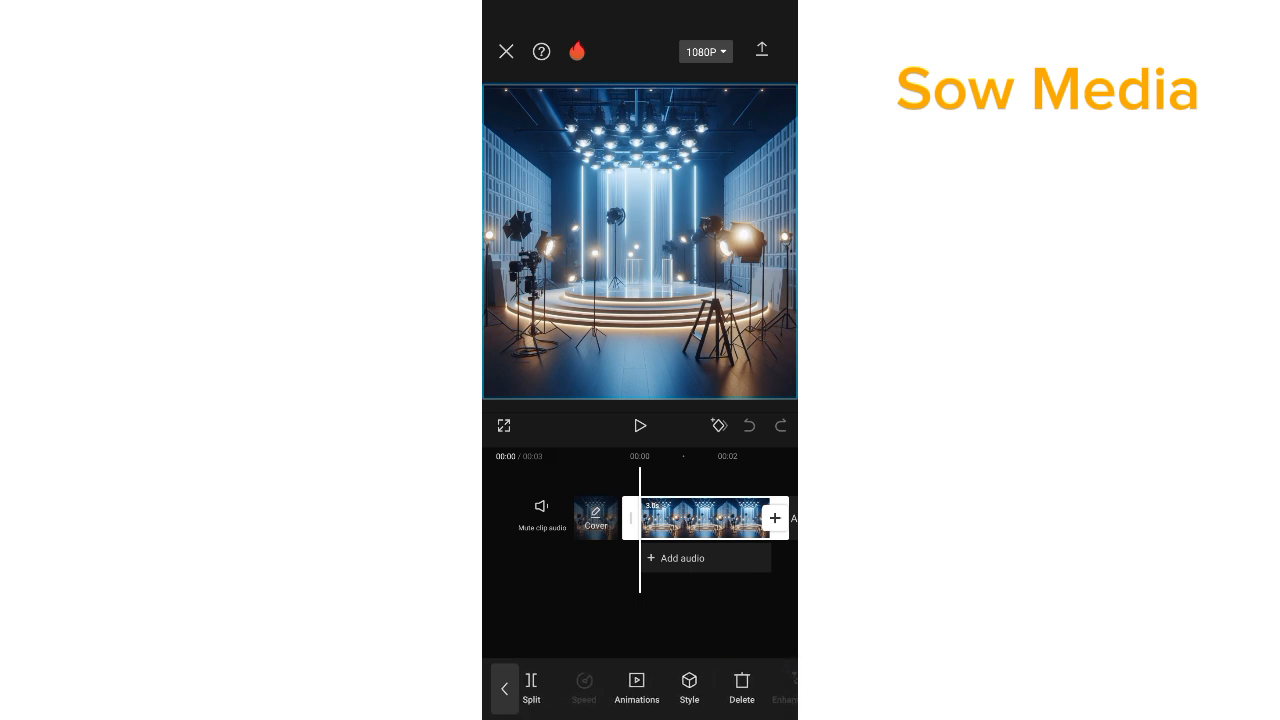
pyautogui.click(504, 688)
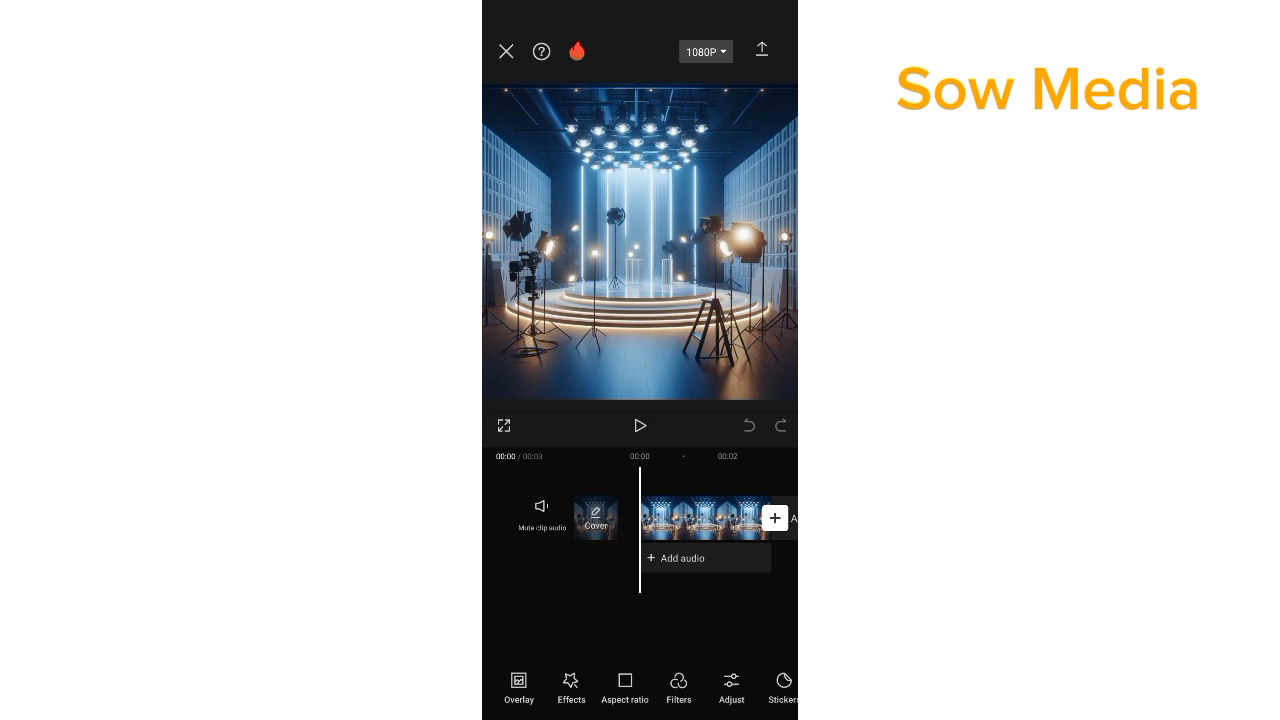
pyautogui.click(624, 688)
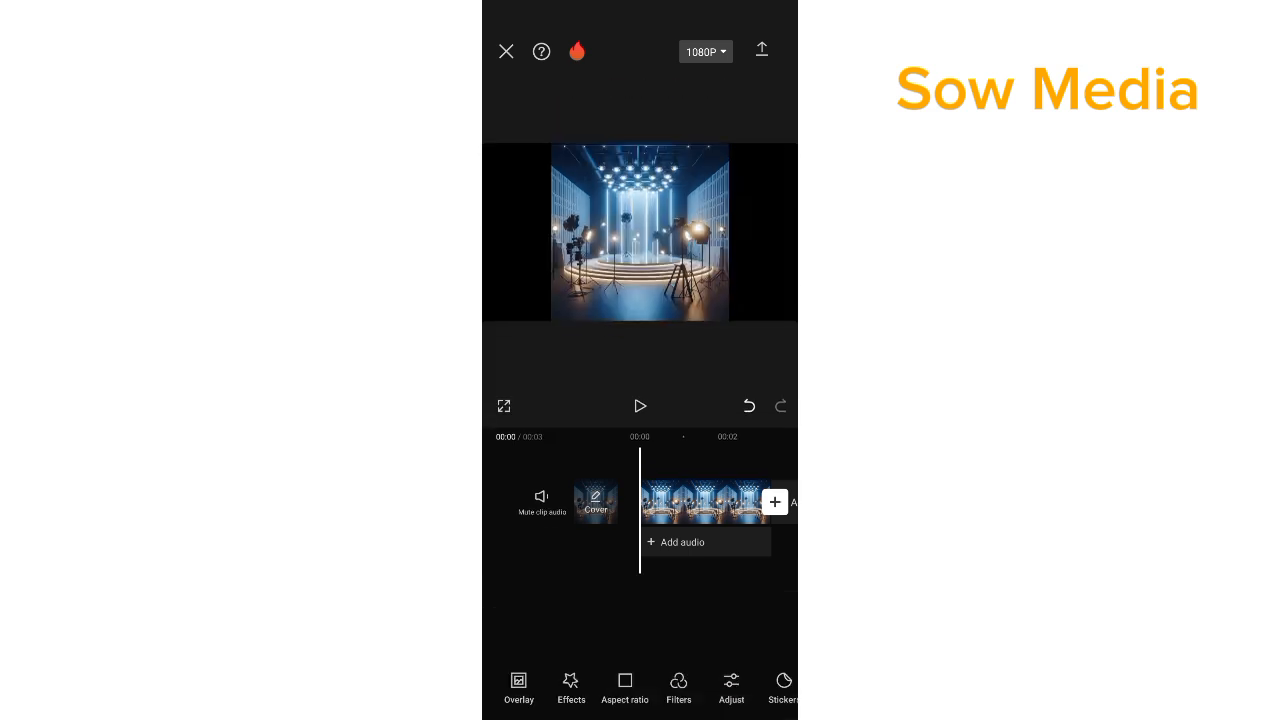
pyautogui.click(700, 500)
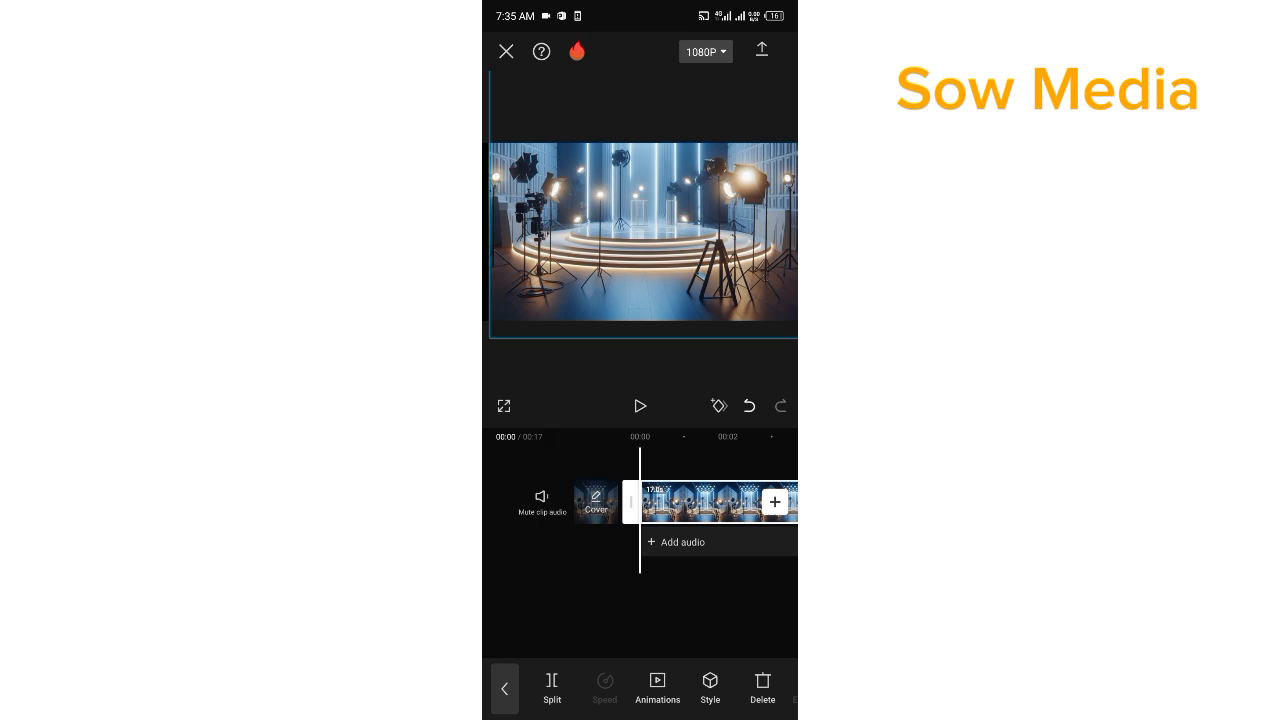
pyautogui.click(504, 688)
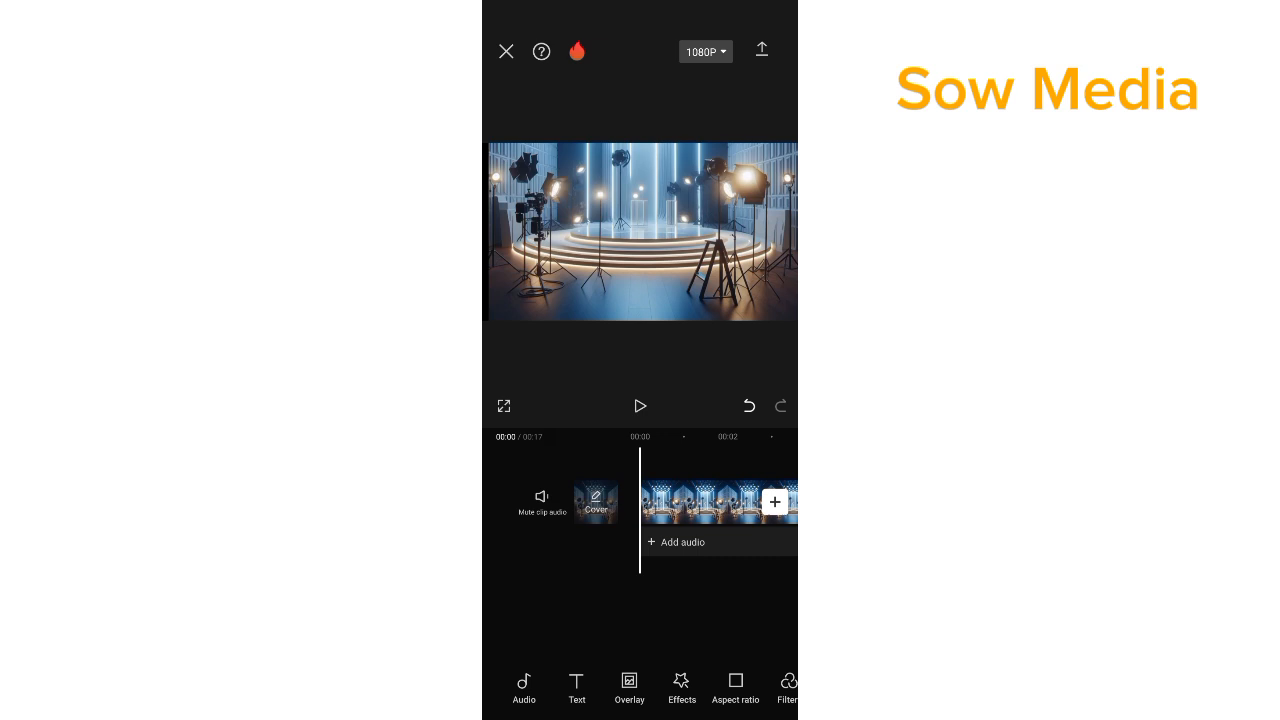
# Step: Add the talking-head video as an overlay above the studio background
pyautogui.click(629, 688)
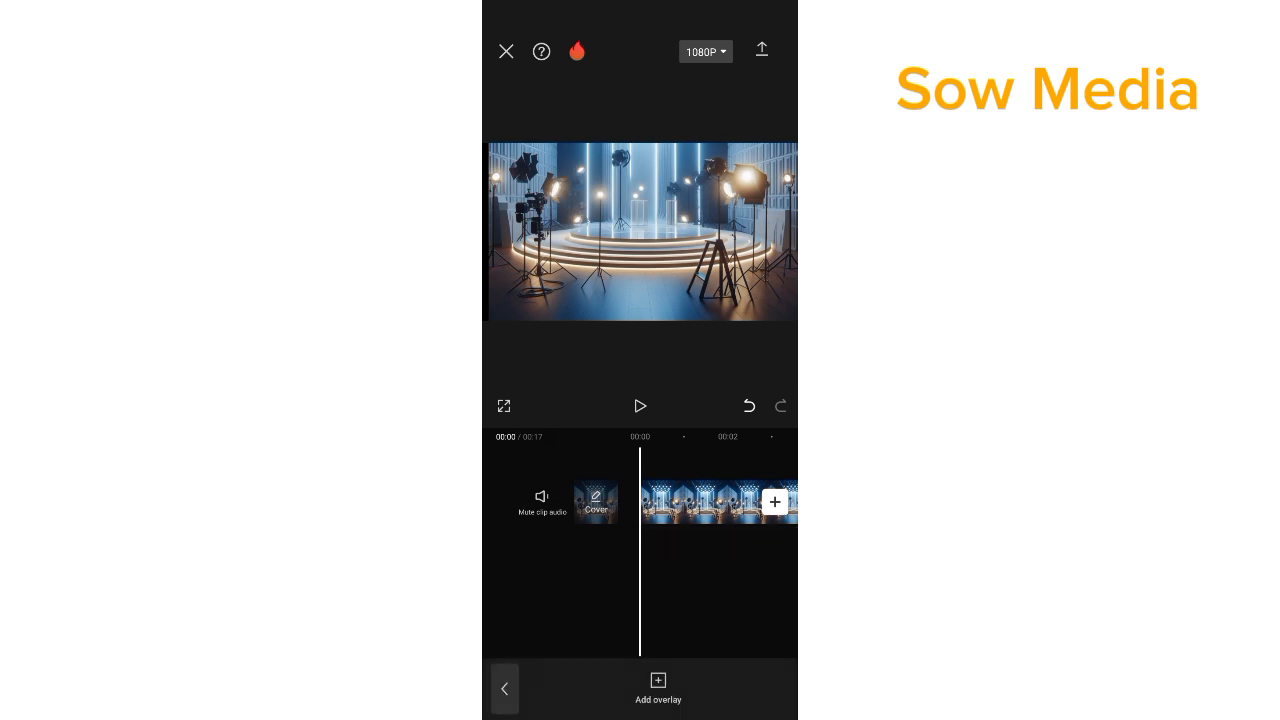
pyautogui.click(658, 688)
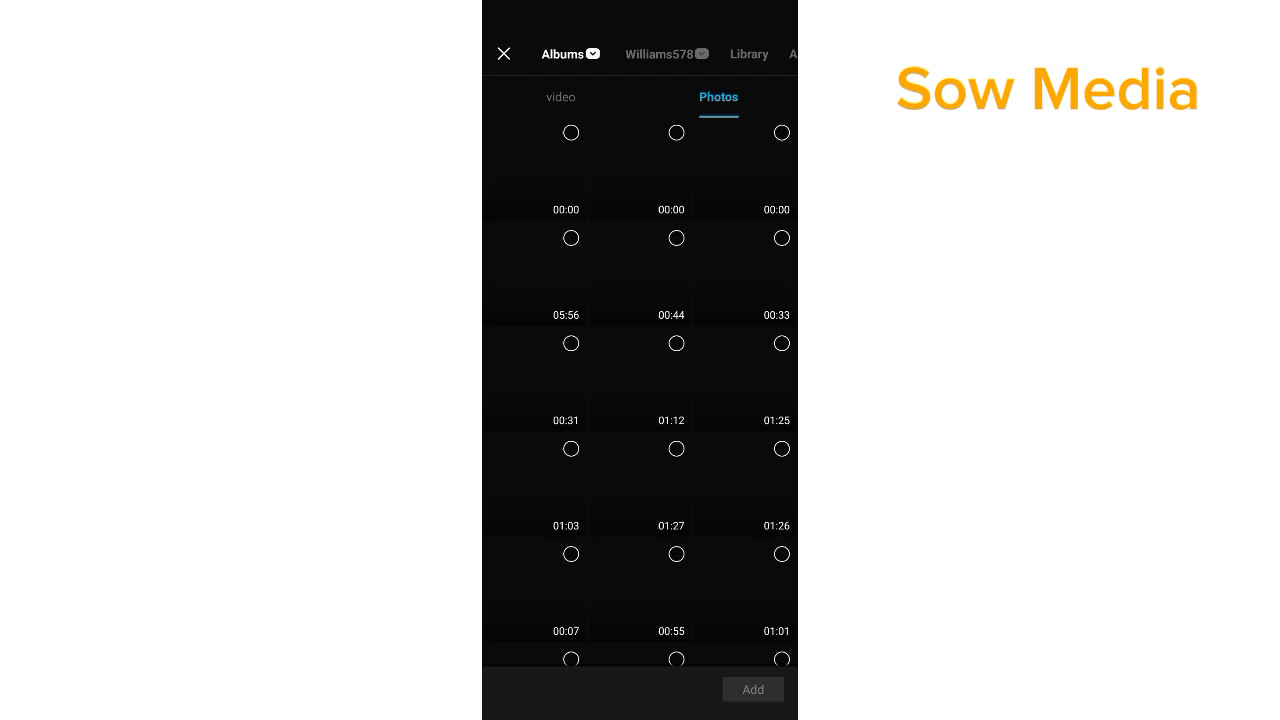
pyautogui.click(561, 97)
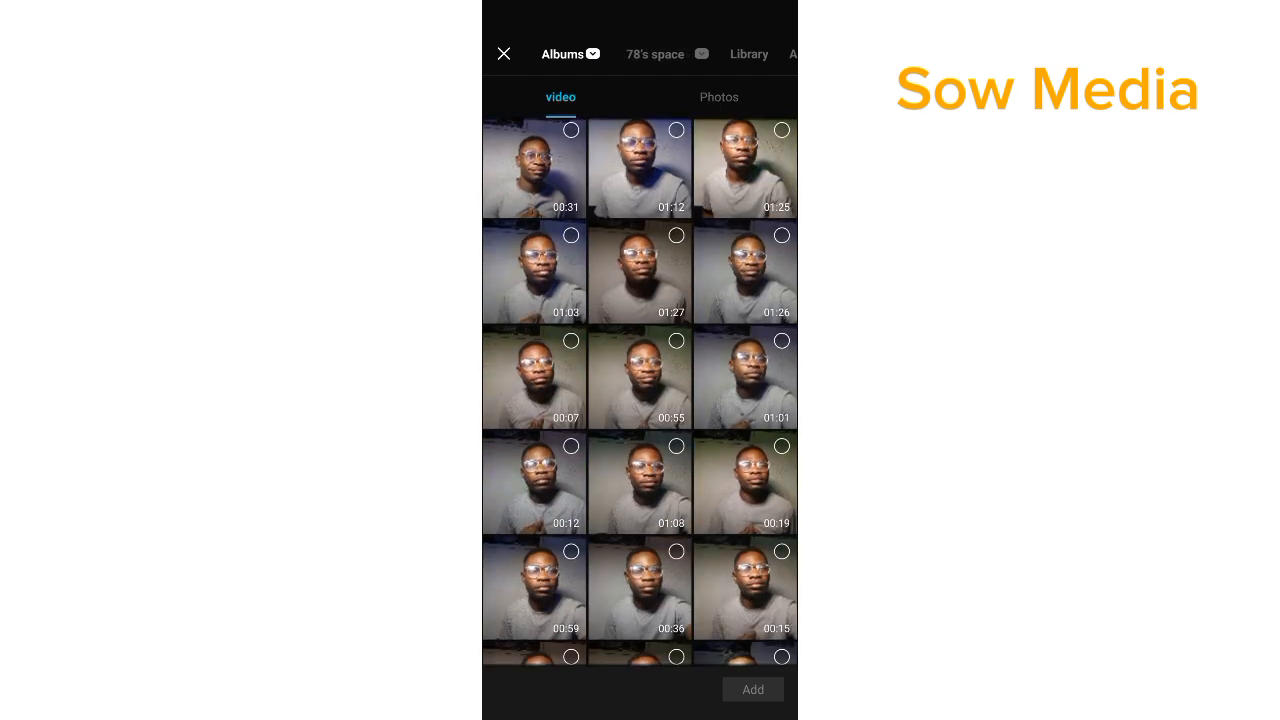
pyautogui.scroll(-3)
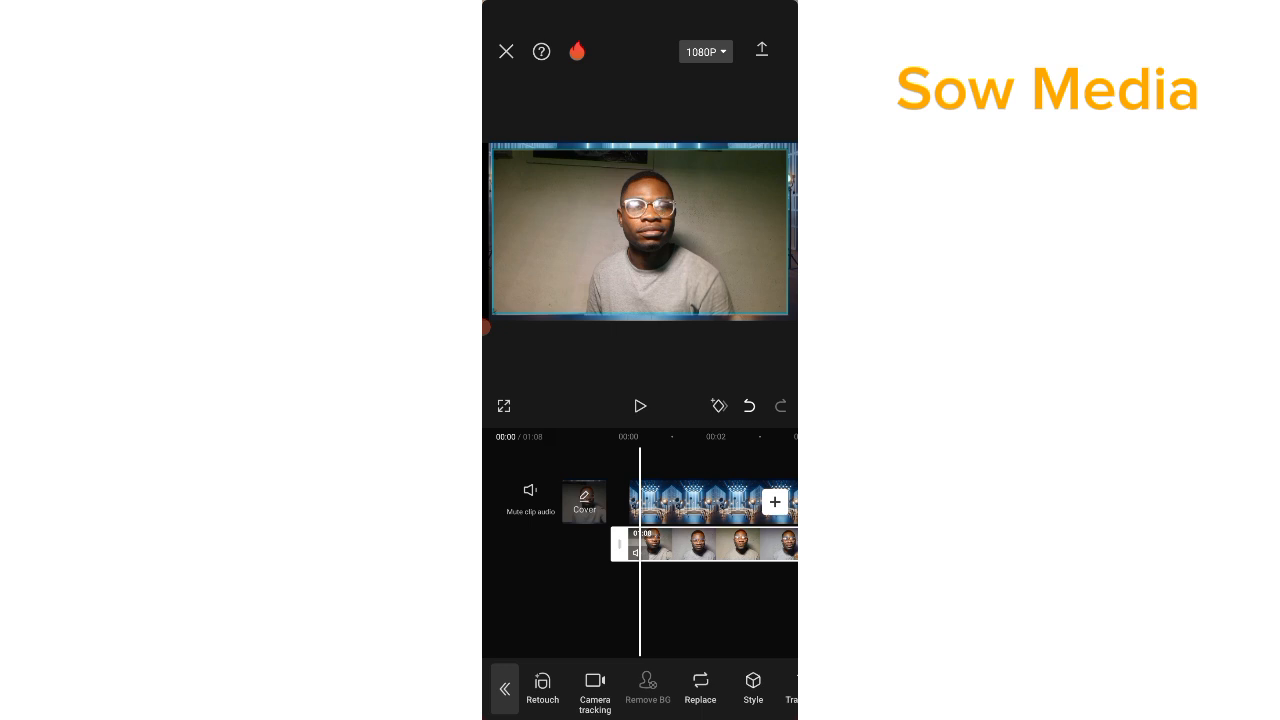
# Step: Auto-remove the speaker video's background and play the composite preview
pyautogui.click(647, 687)
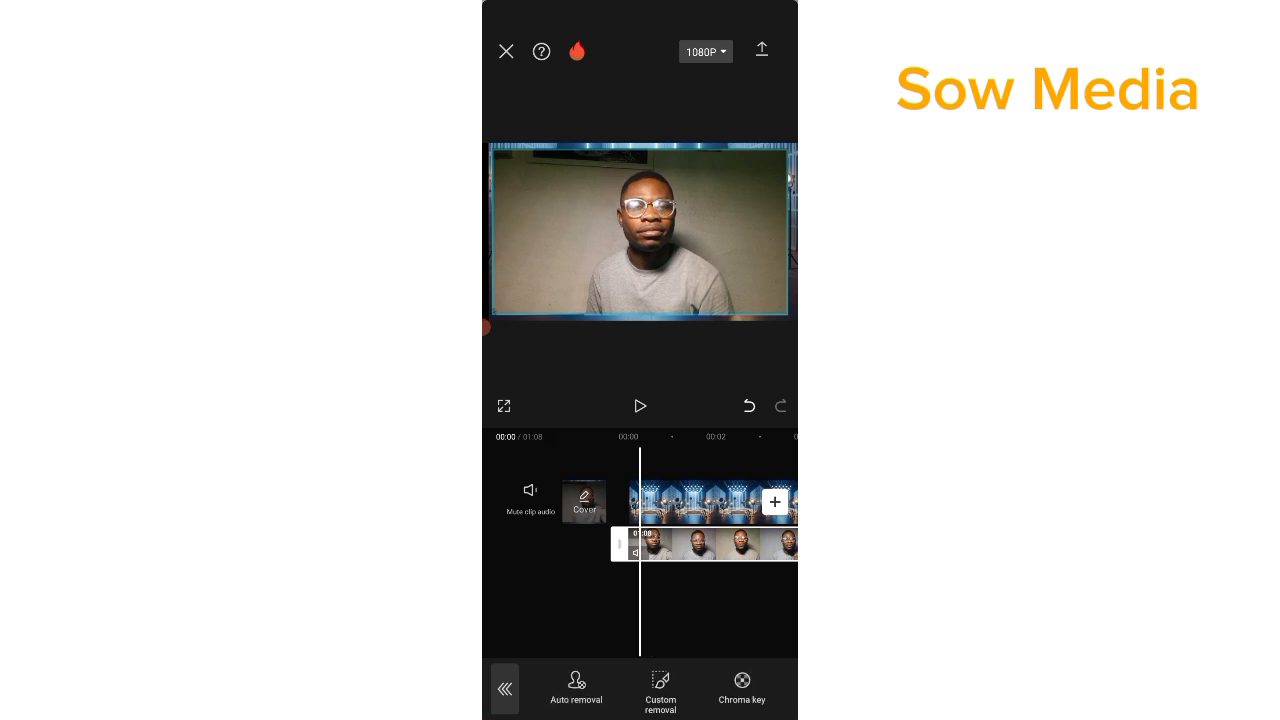
pyautogui.click(576, 688)
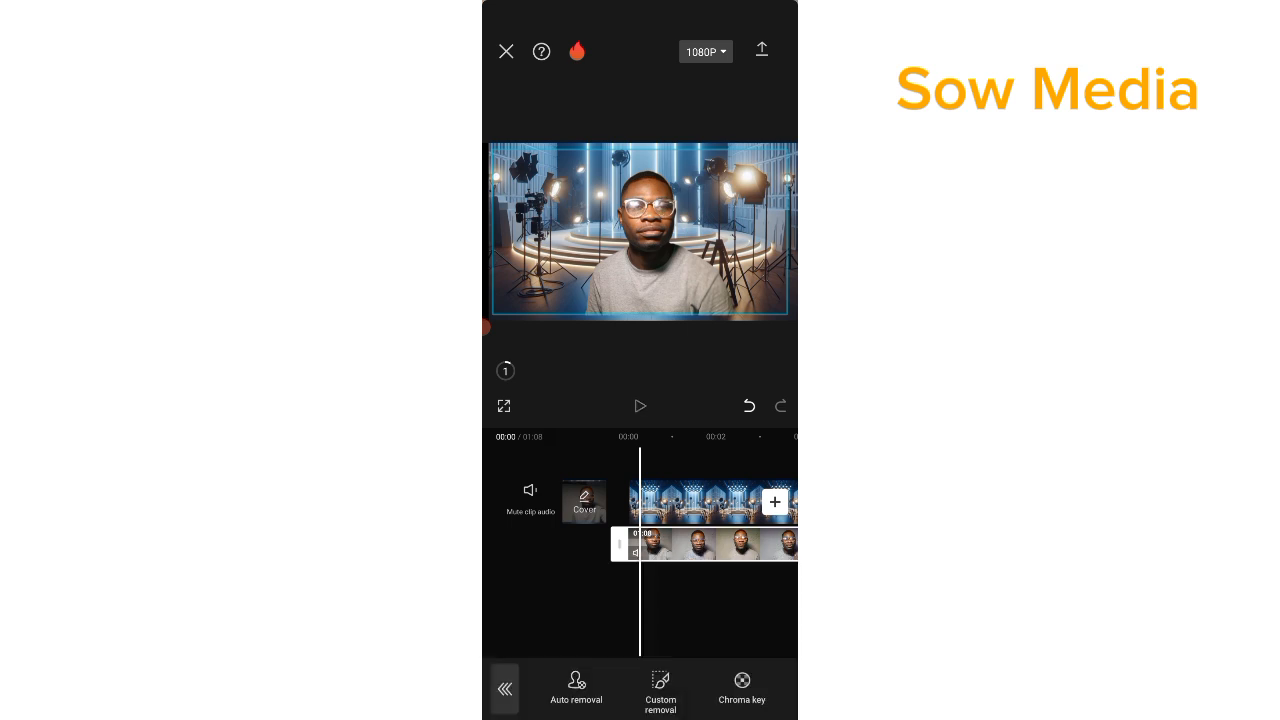
pyautogui.click(640, 406)
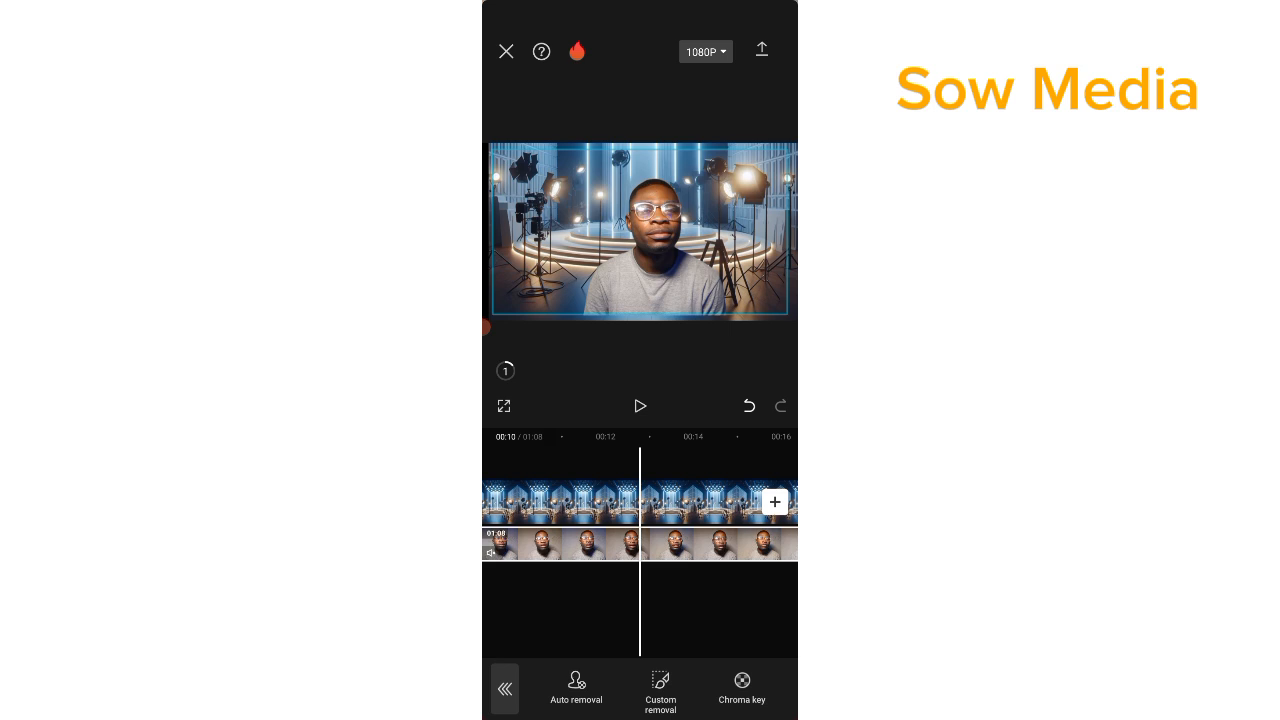
# Step: Stop the preview and export the speaker-in-studio video
pyautogui.click(640, 406)
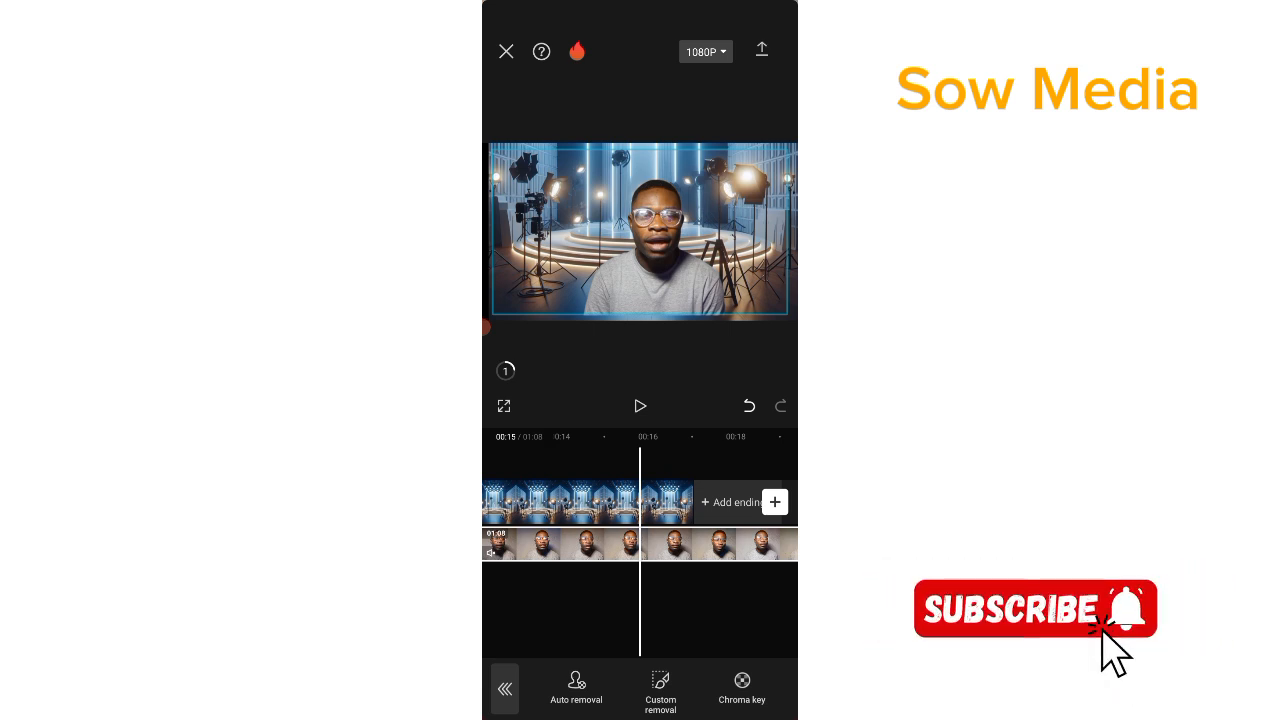
pyautogui.click(761, 50)
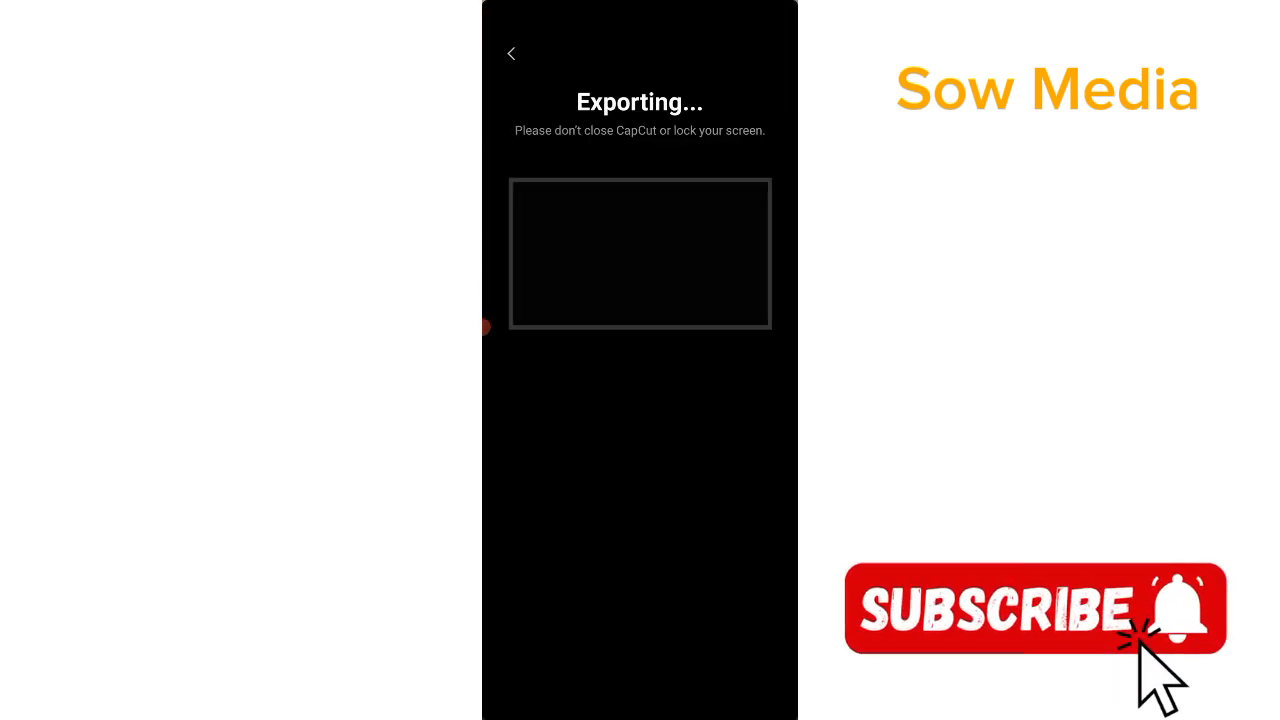